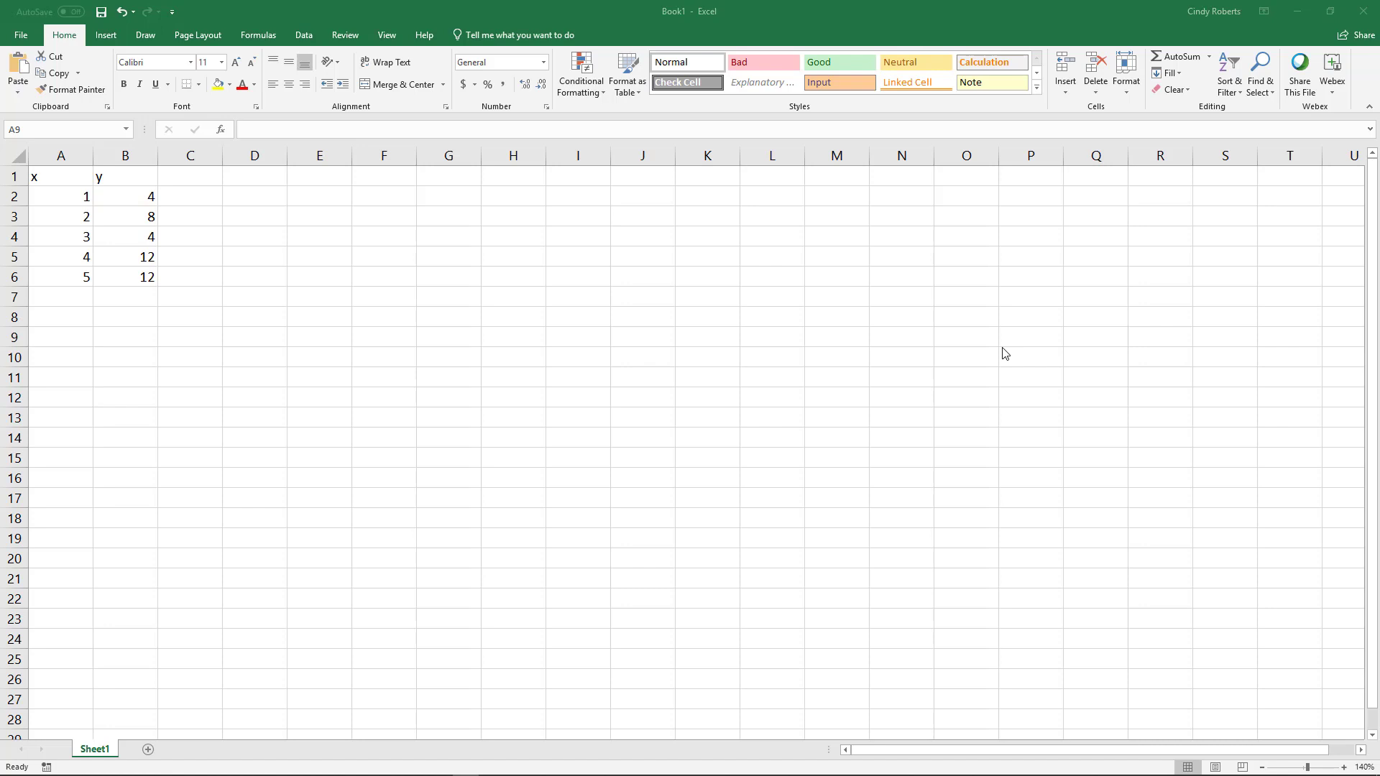
mouse_move(642, 503)
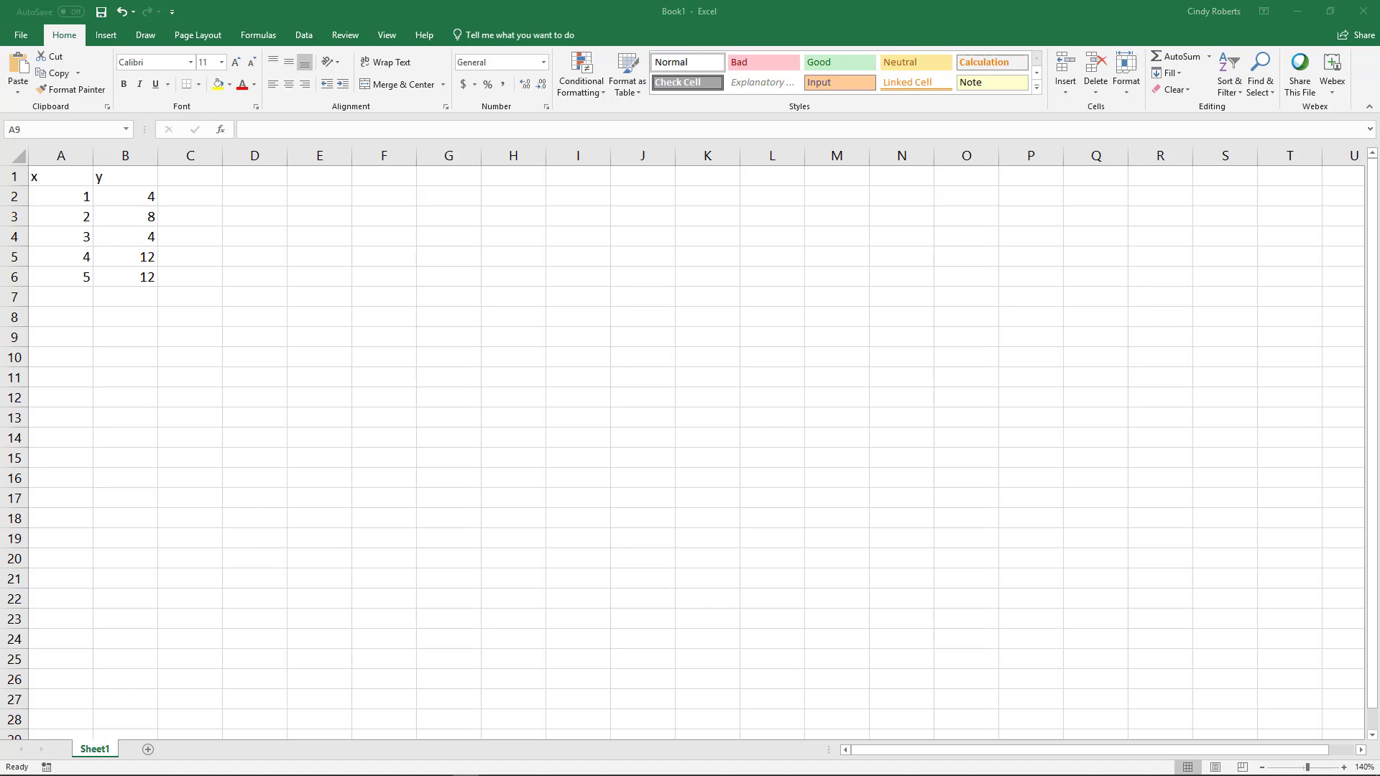
mouse_move(646, 431)
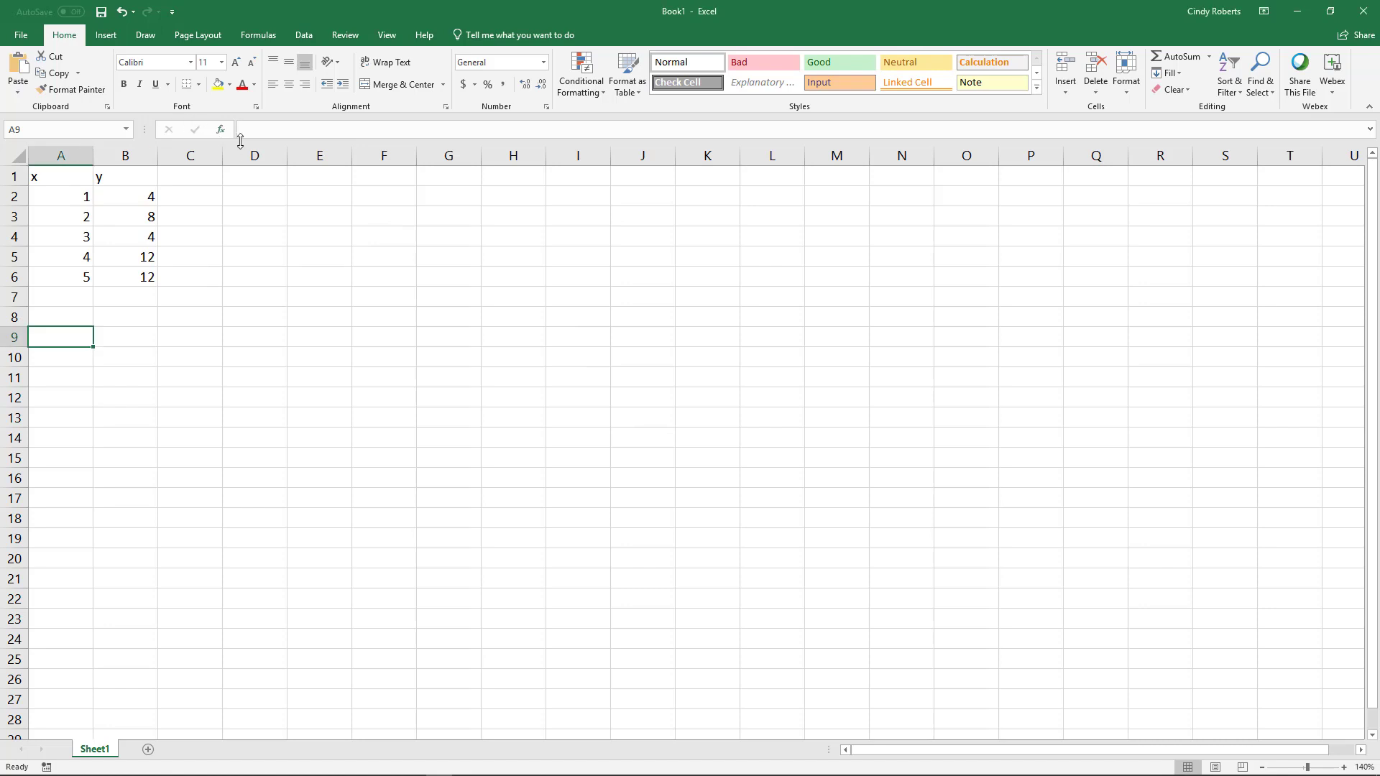
Open Data Analysis from the Data tab and choose Regression
click(303, 34)
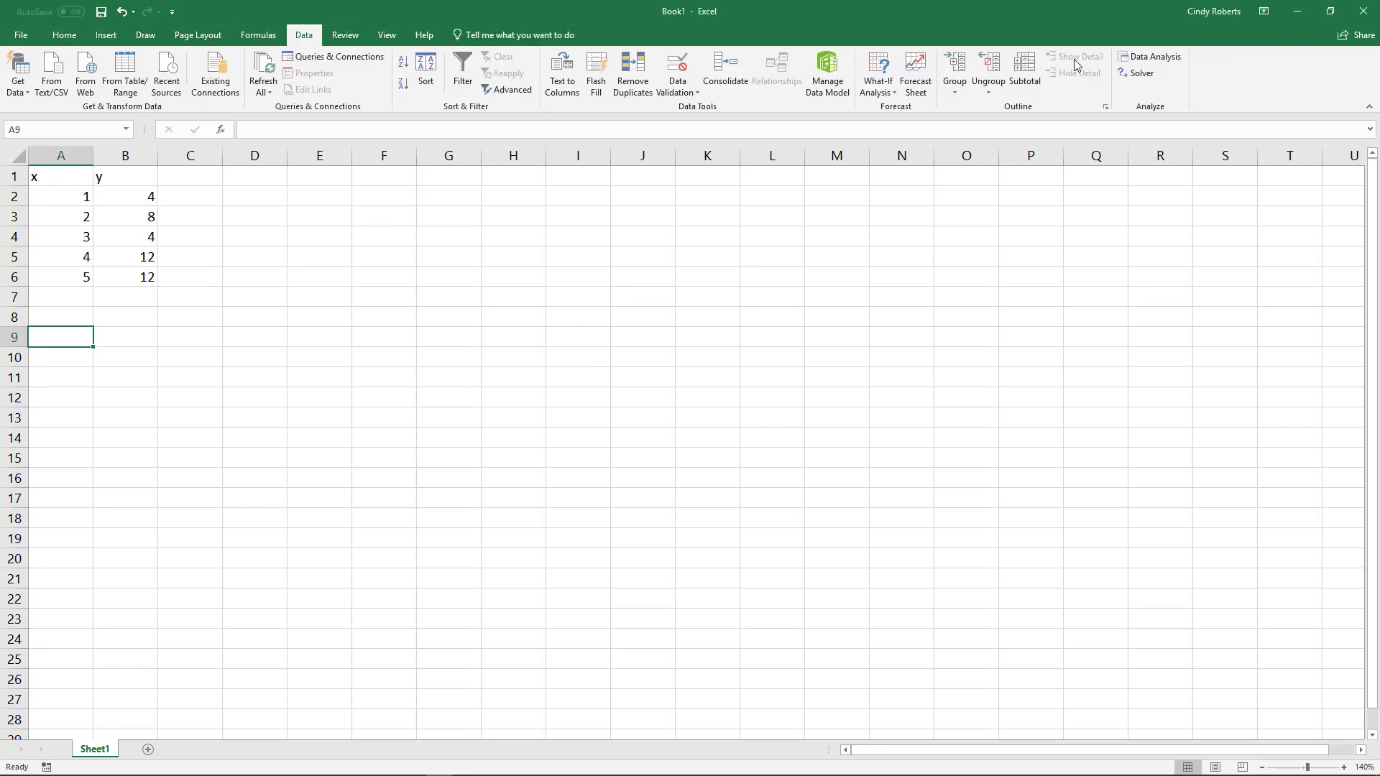
click(1149, 55)
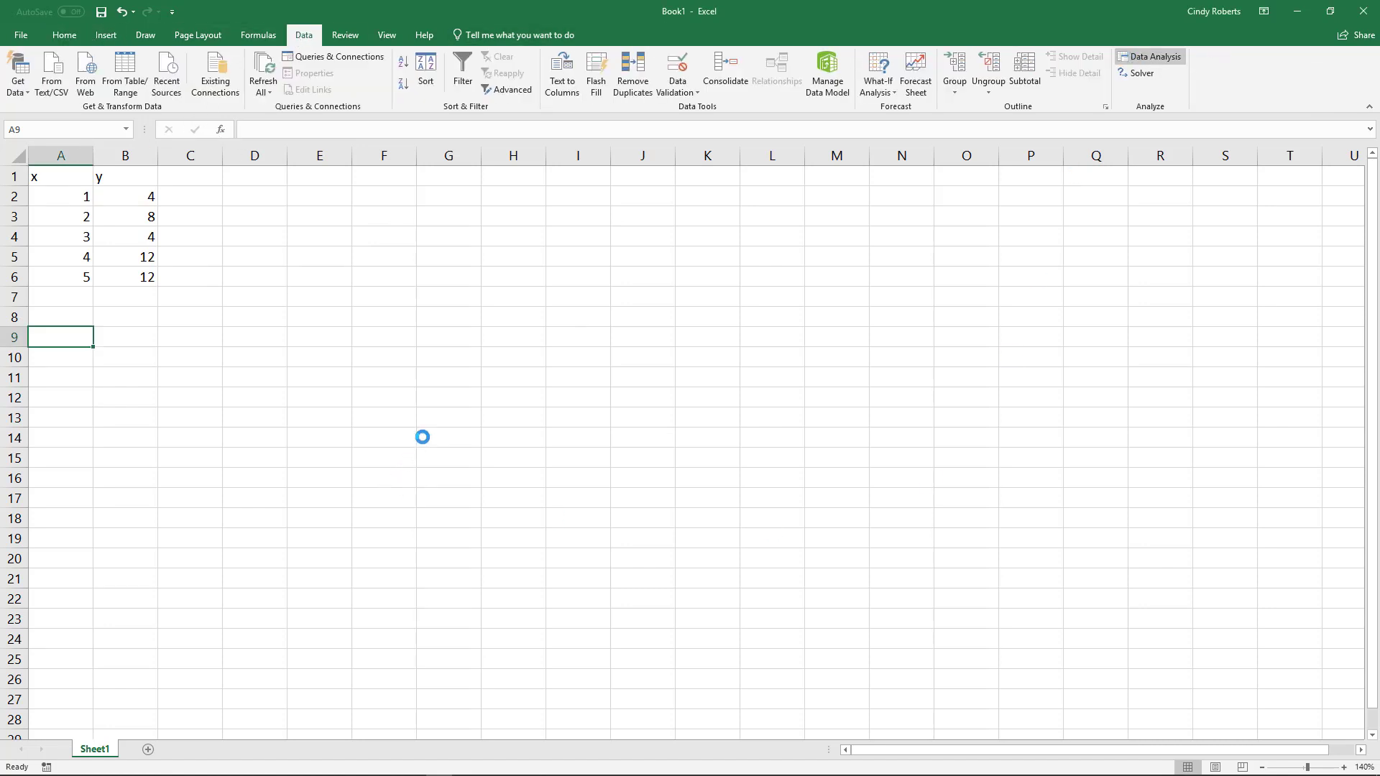
click(1149, 56)
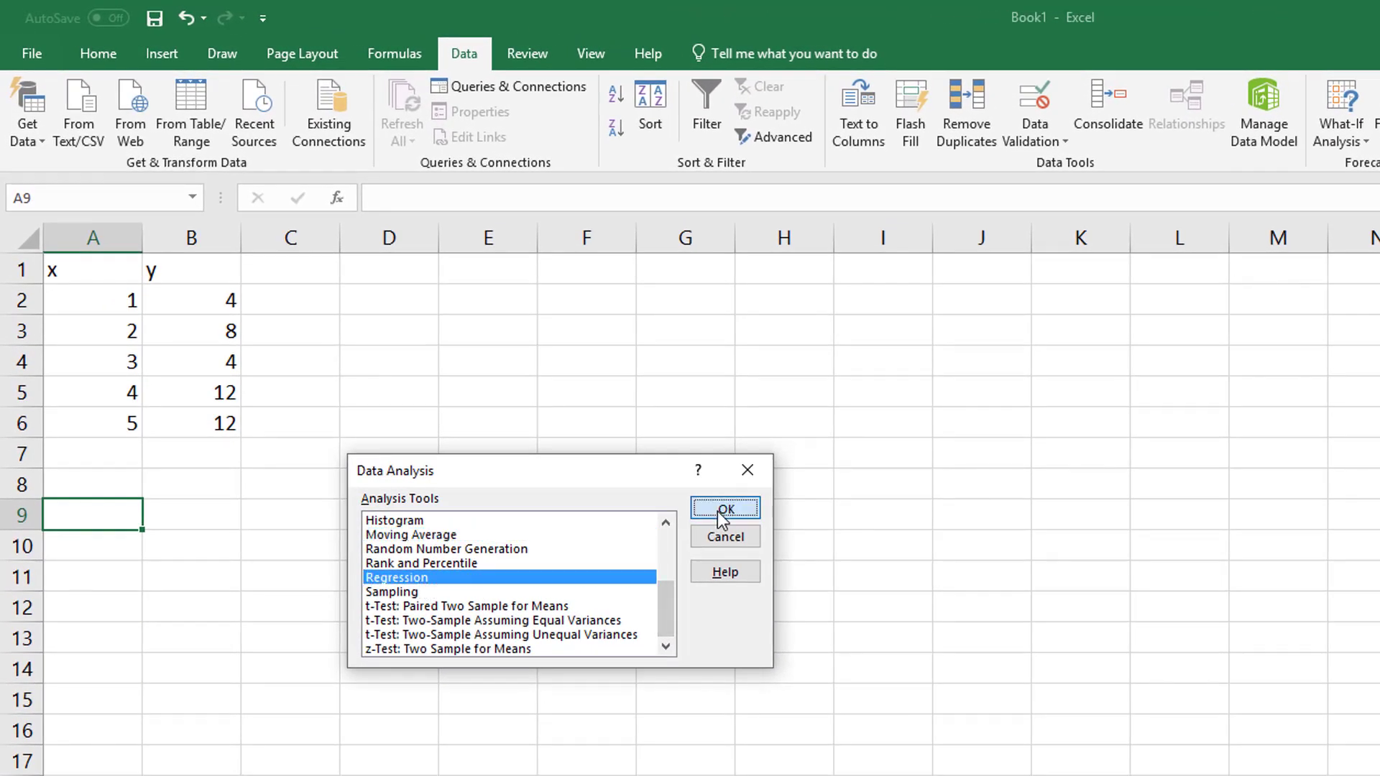
Run Regression with Y range B2:B6, X range A2:A6, output at A9
click(724, 510)
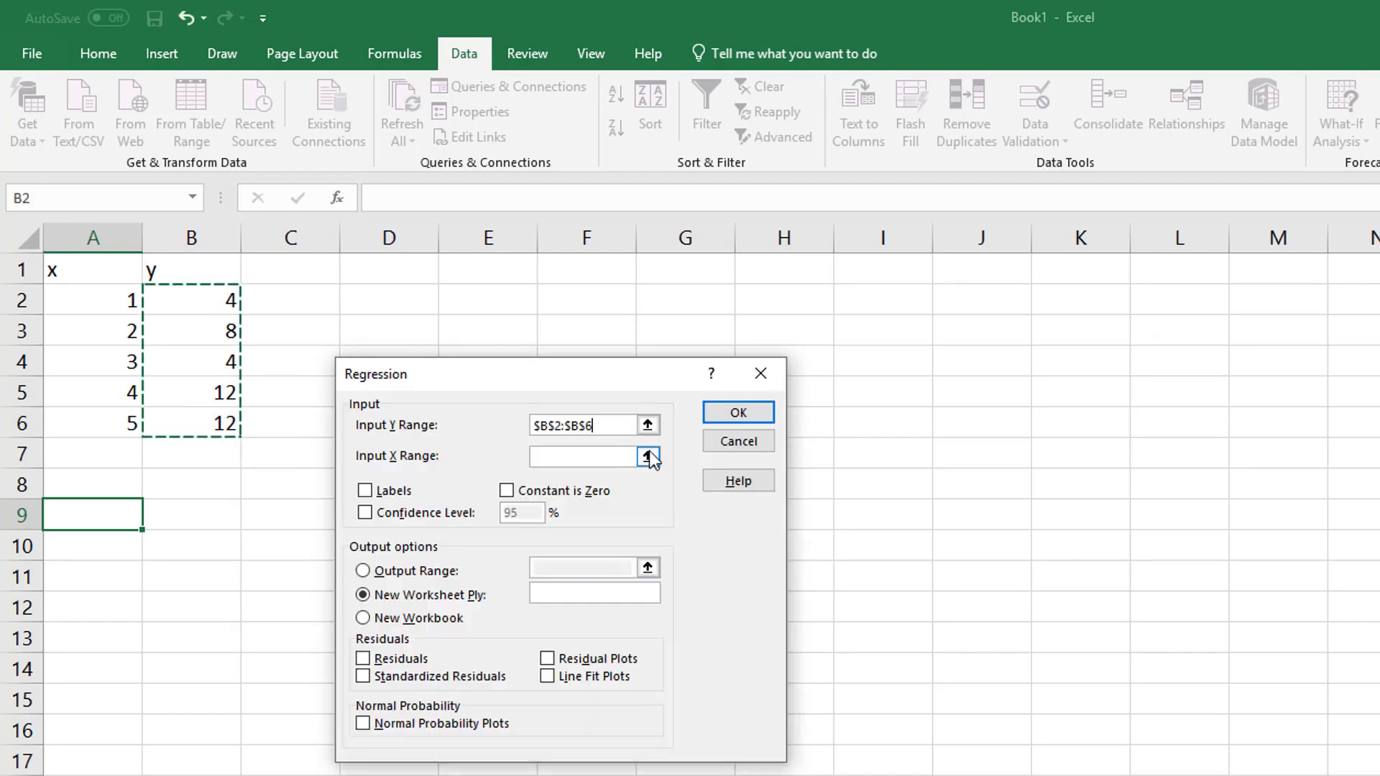
click(647, 457)
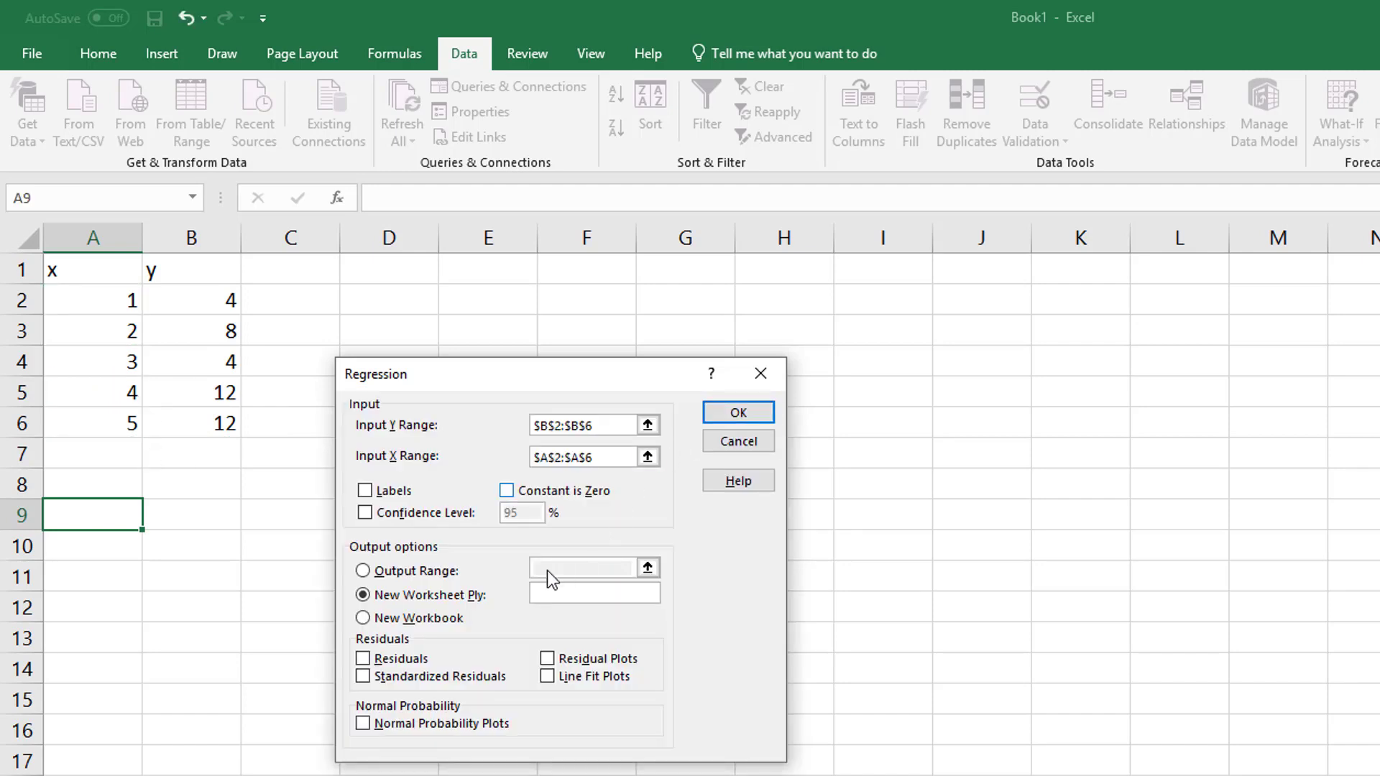
click(360, 565)
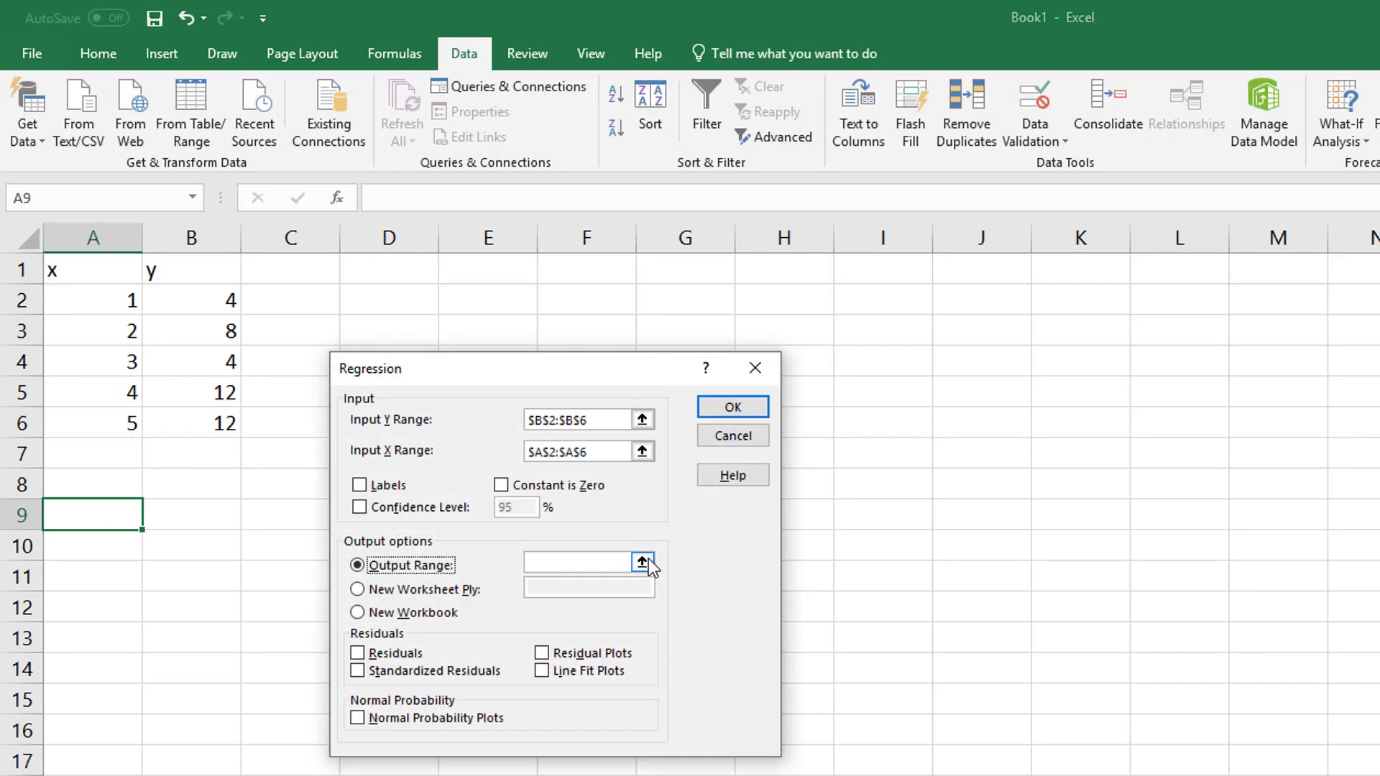
click(643, 562)
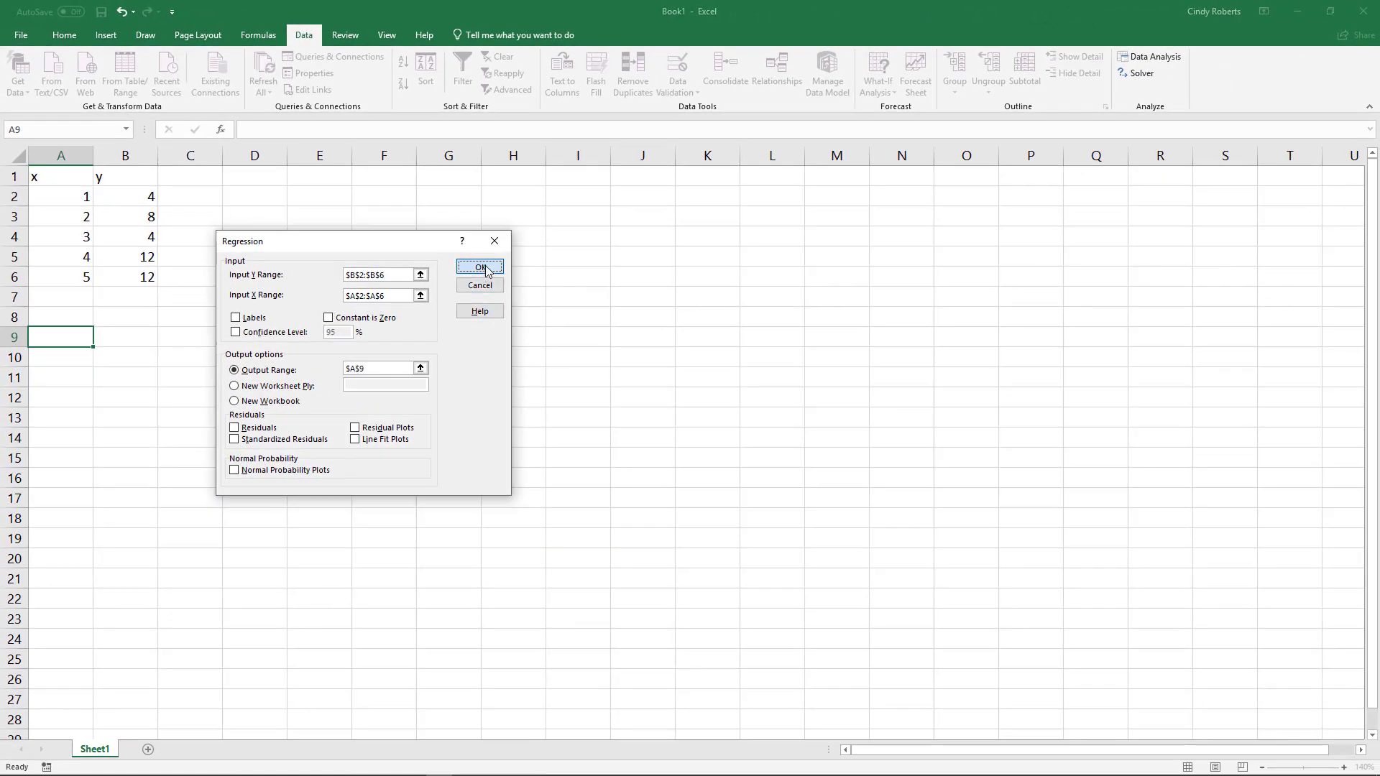
click(480, 268)
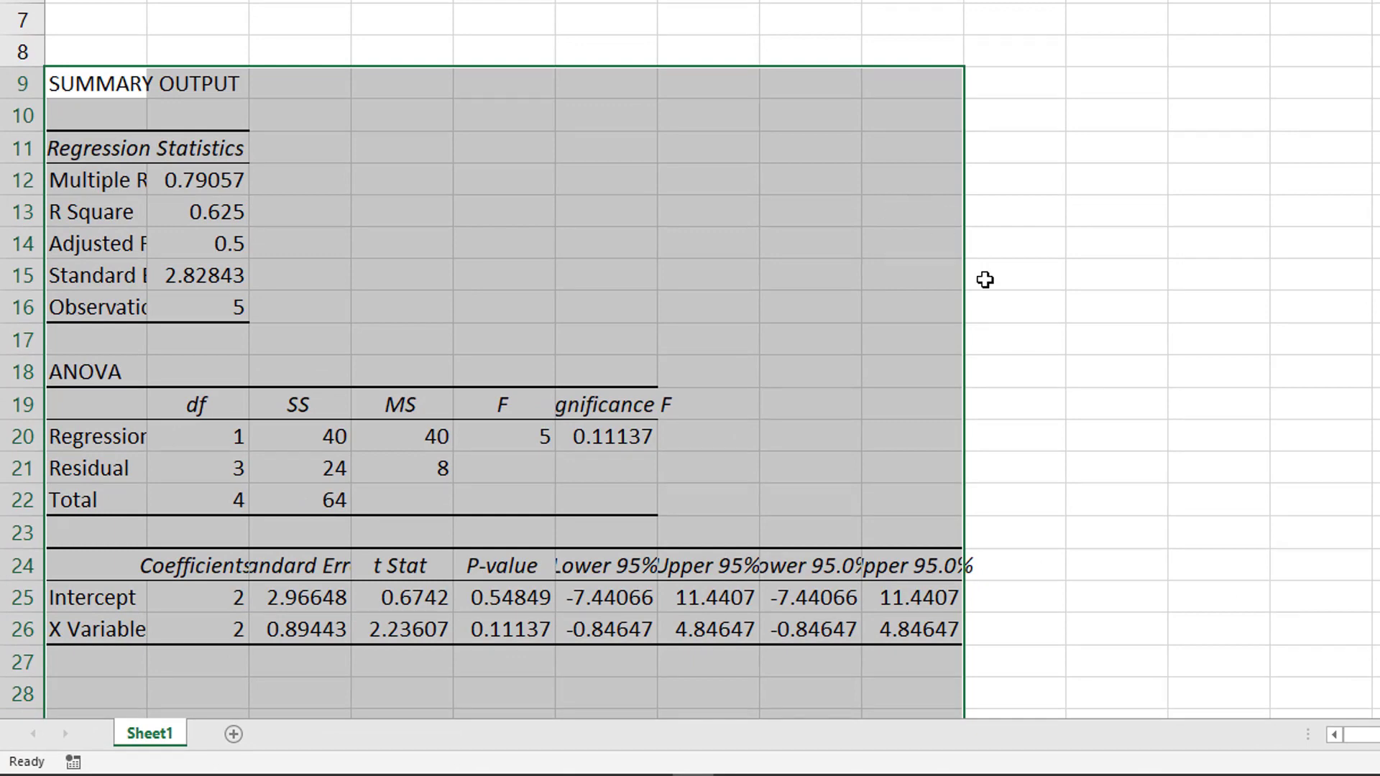
mouse_move(411, 493)
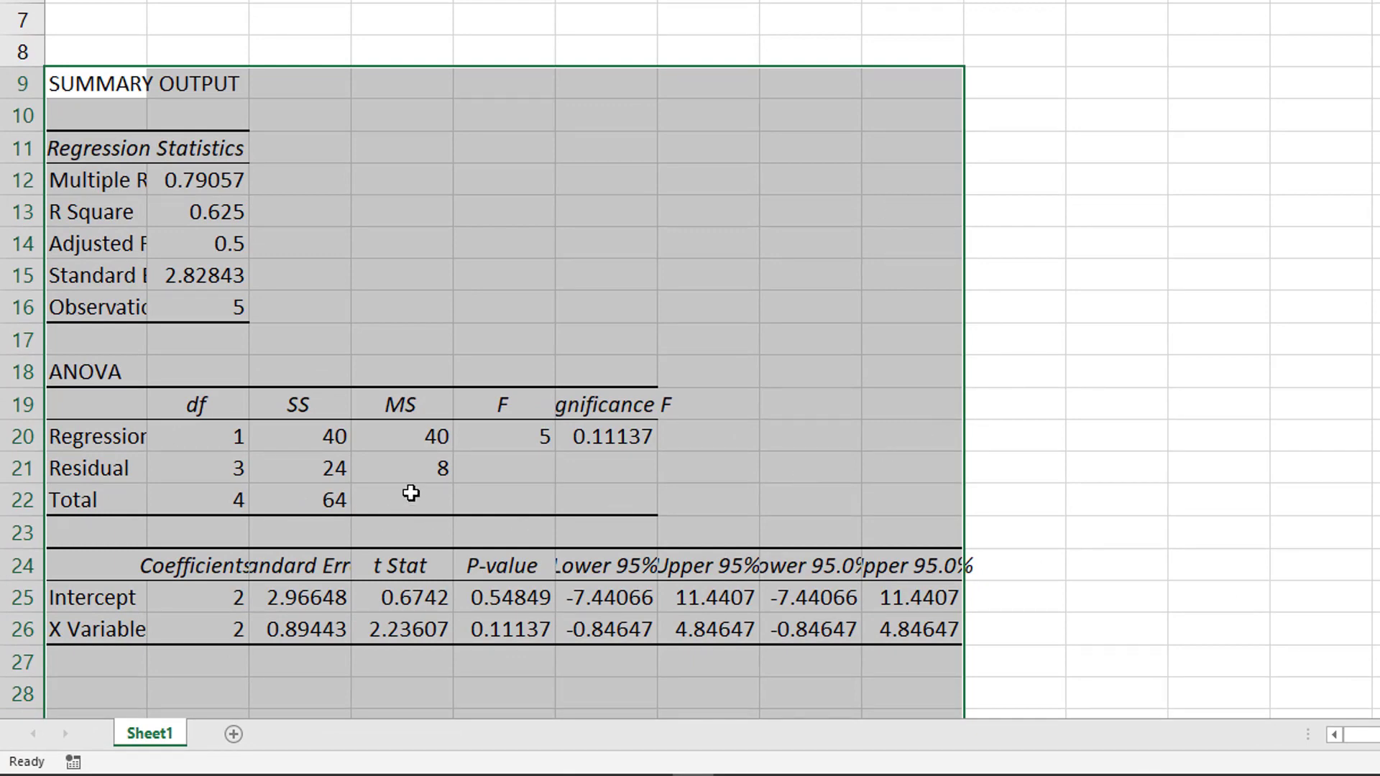
Fill the Residual SS value 24 yellow and start editing the Residual label
click(299, 467)
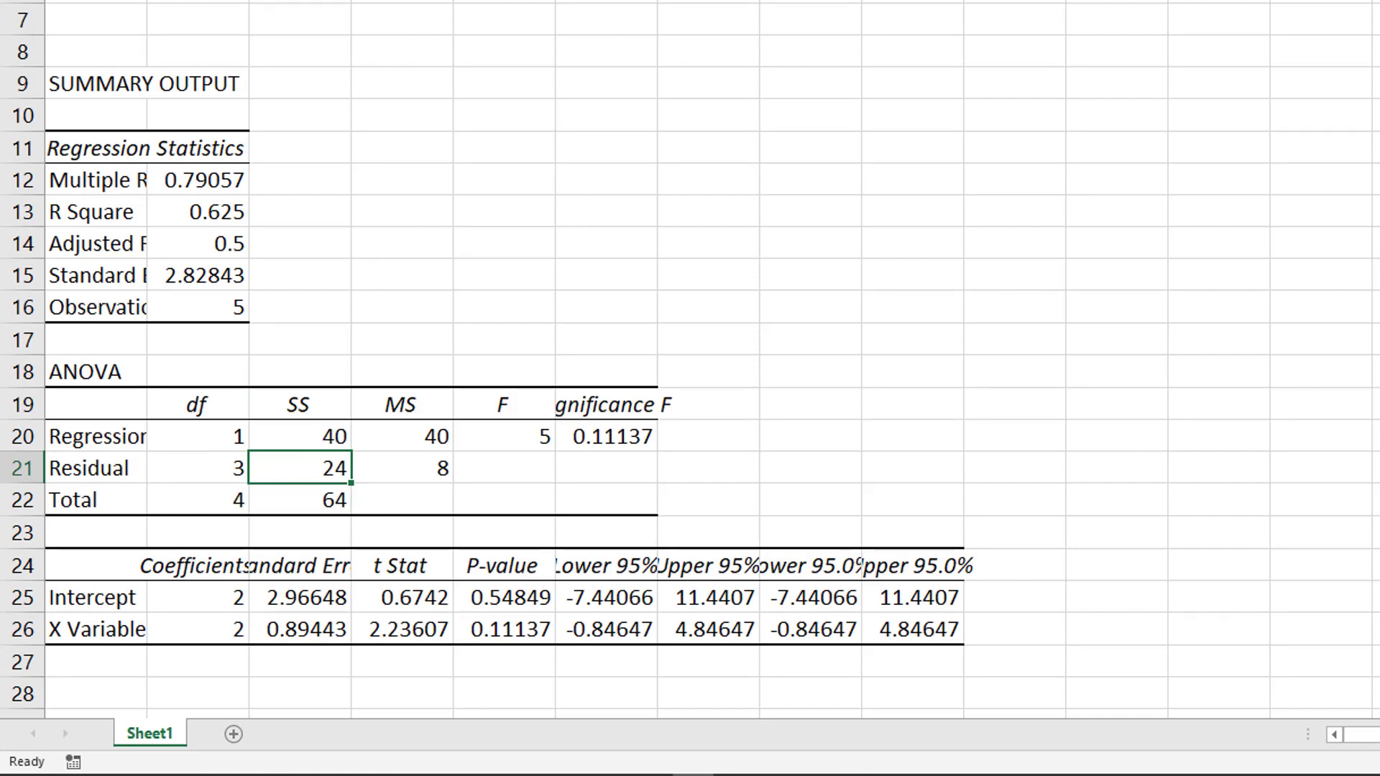
click(308, 467)
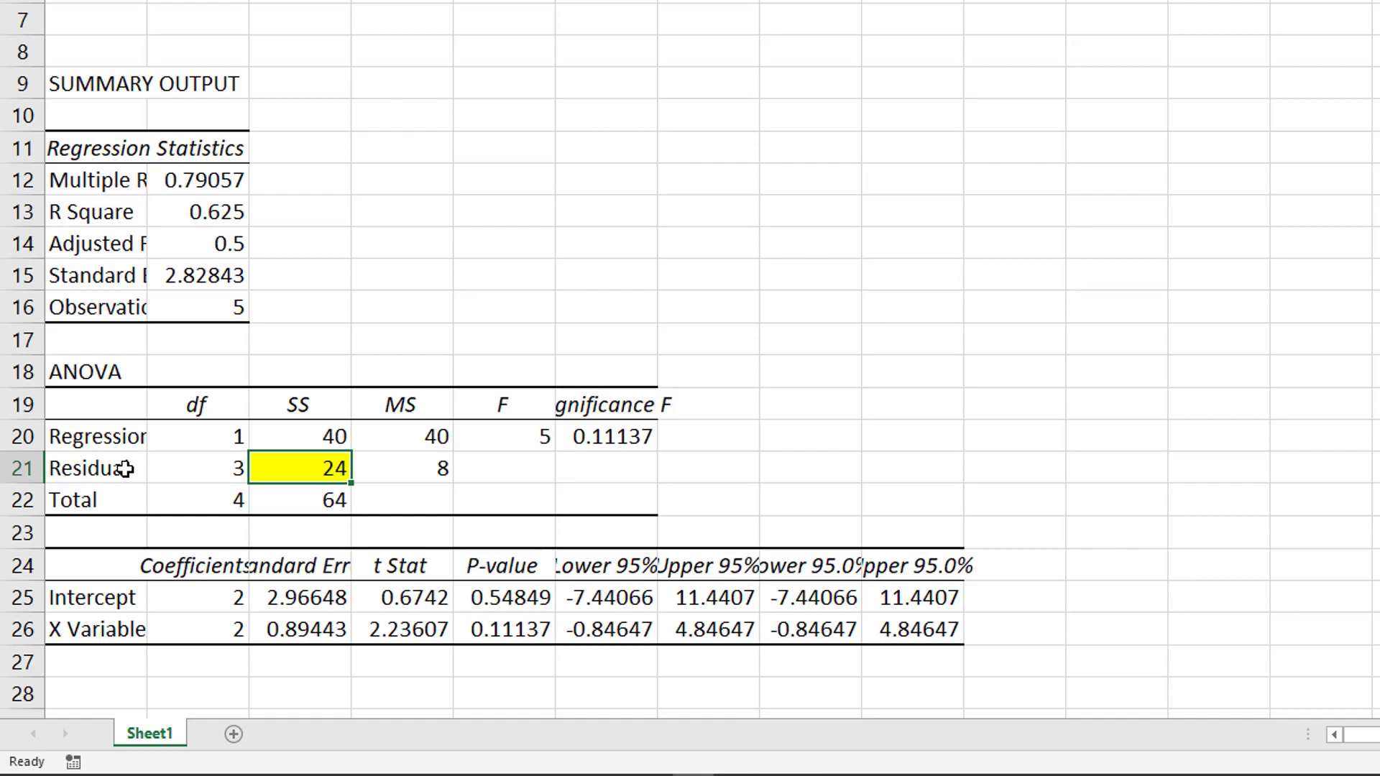
click(97, 467)
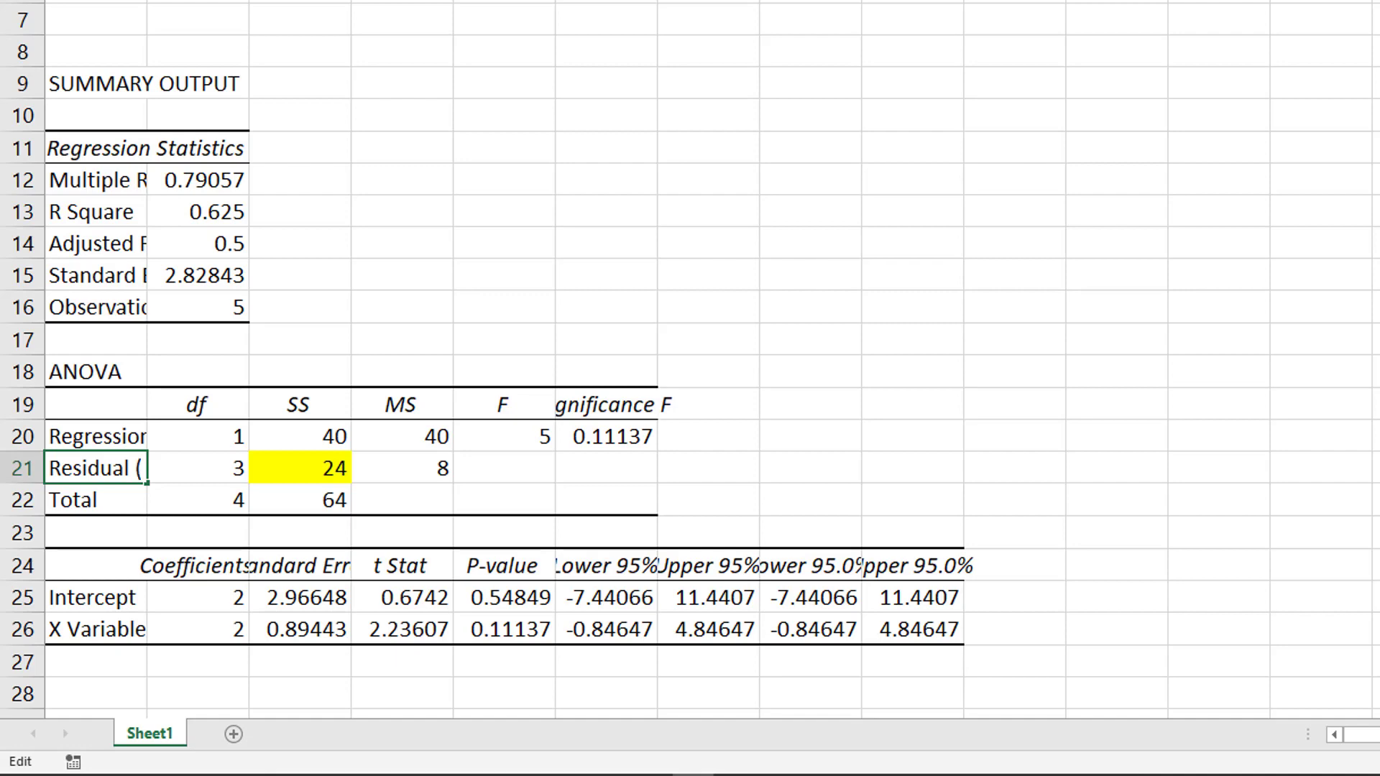
Append (SSE) to Residual and (SST) to Total, and fill 64 yellow
text((SSE))
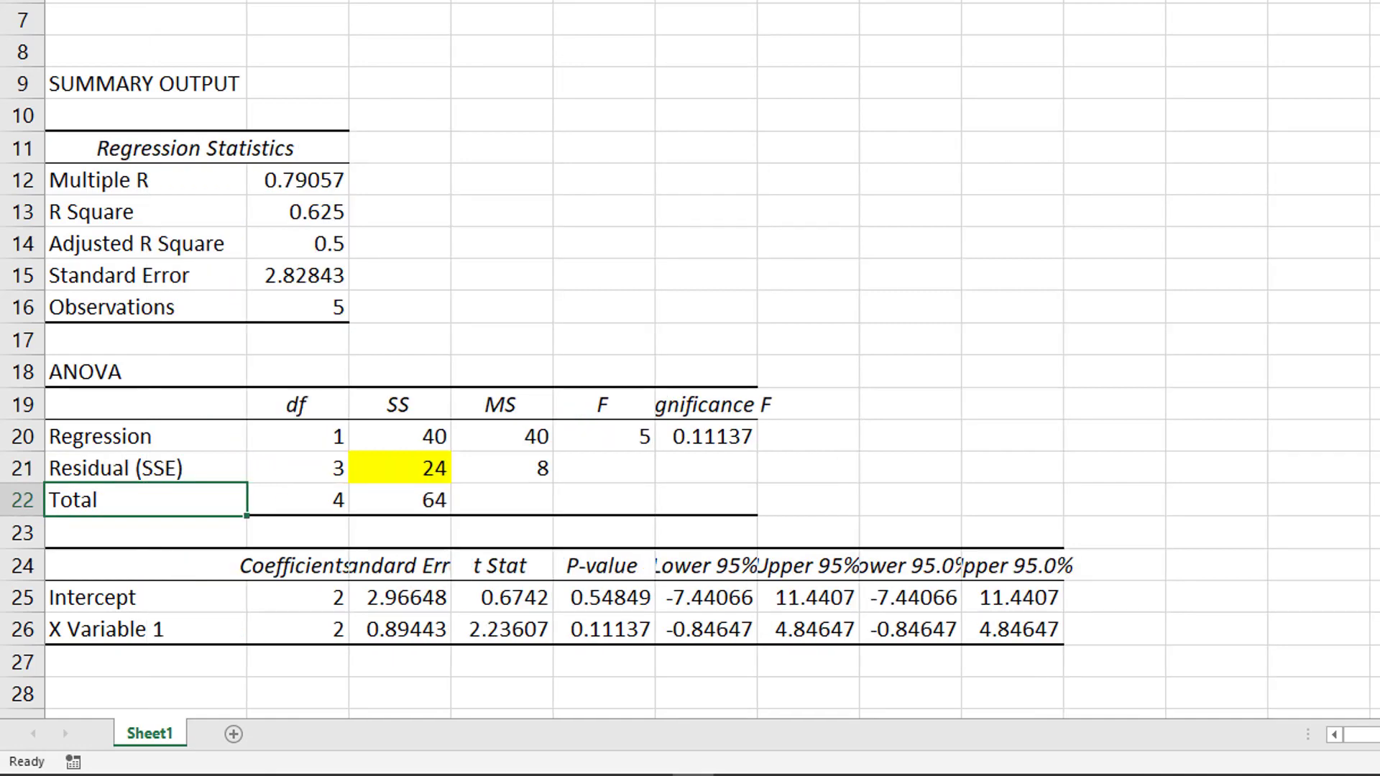
mouse_move(279, 457)
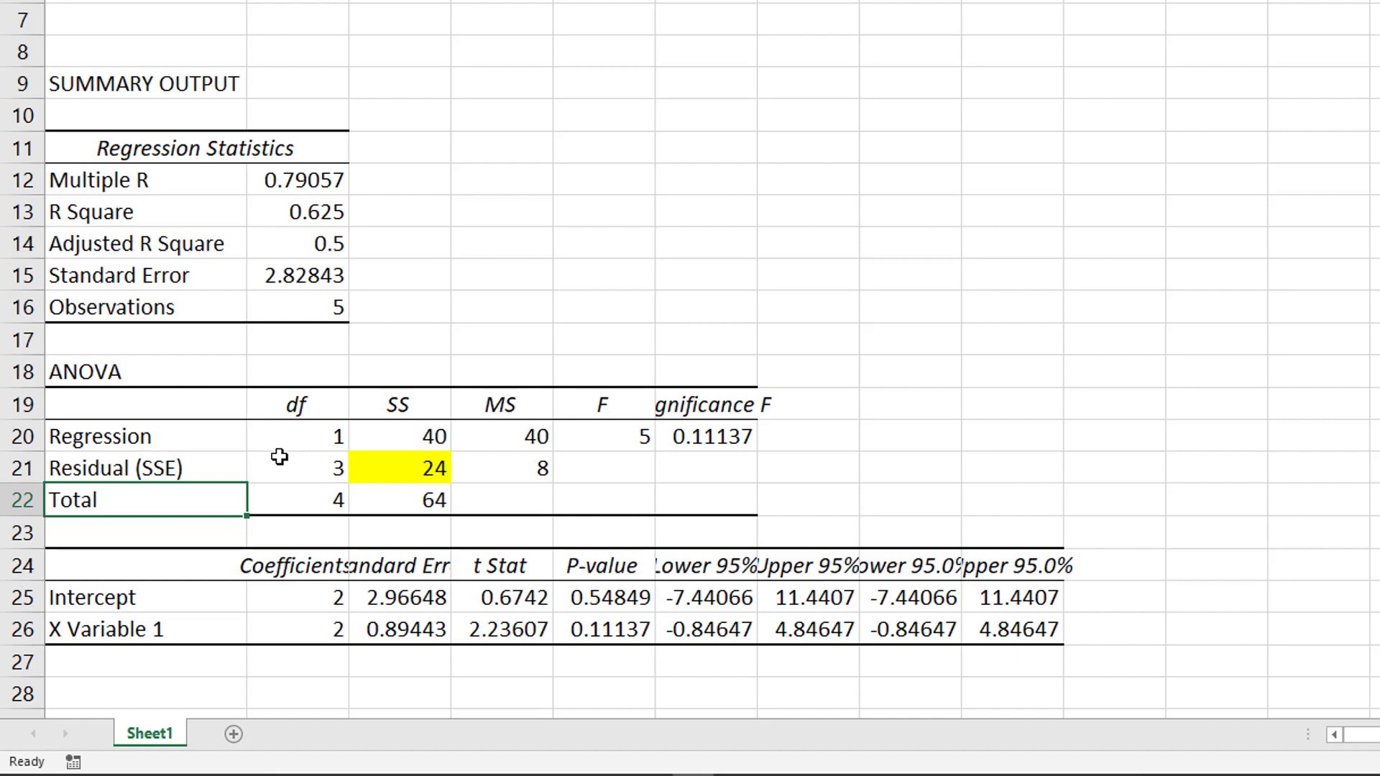
mouse_move(239, 486)
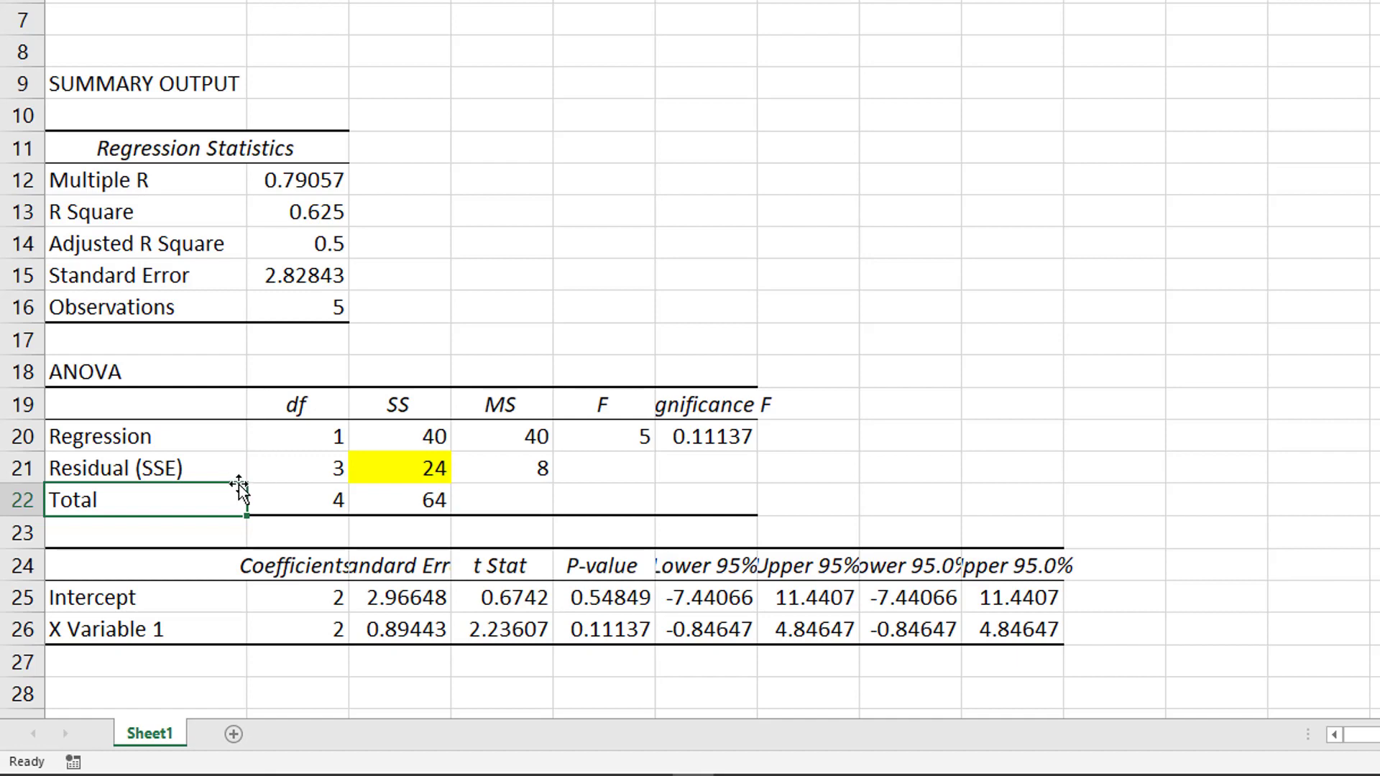
double_click(97, 499)
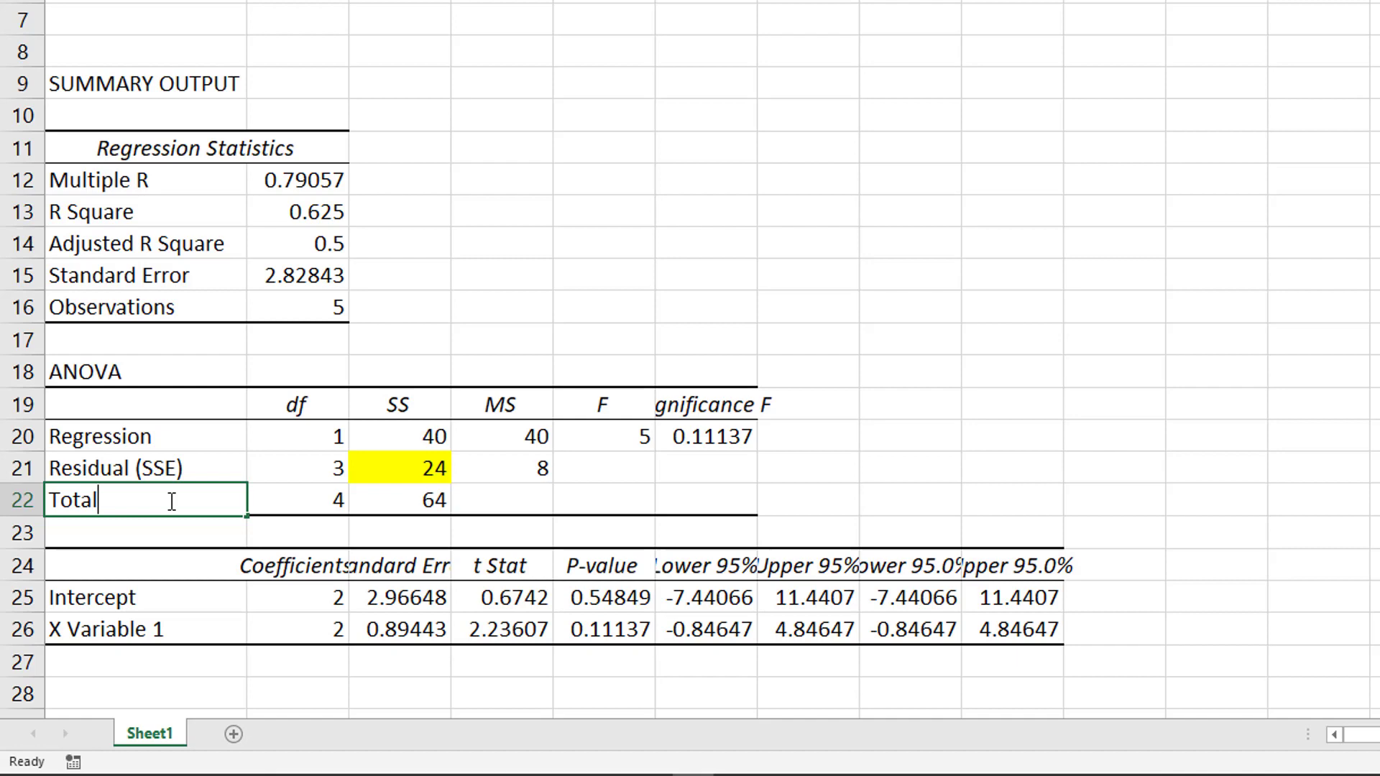
text((SST)
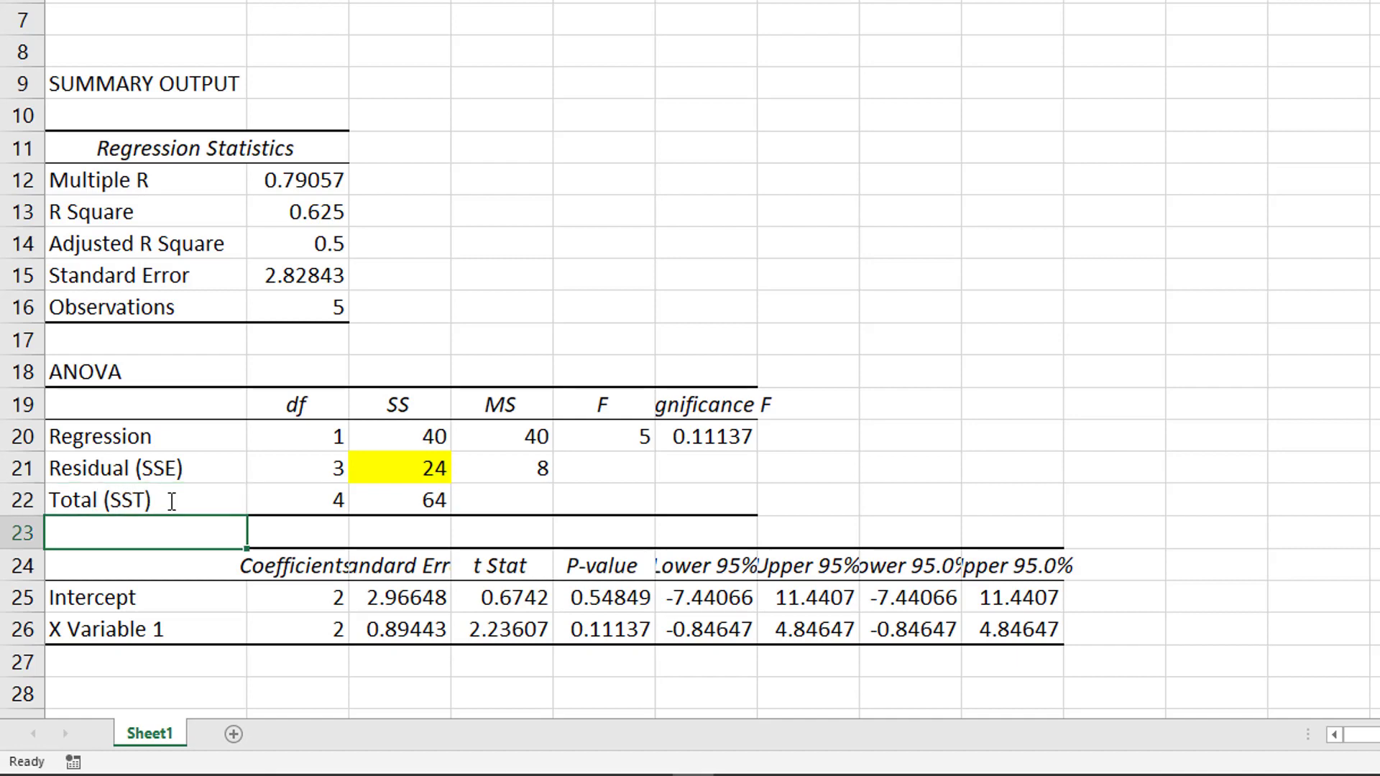
click(398, 500)
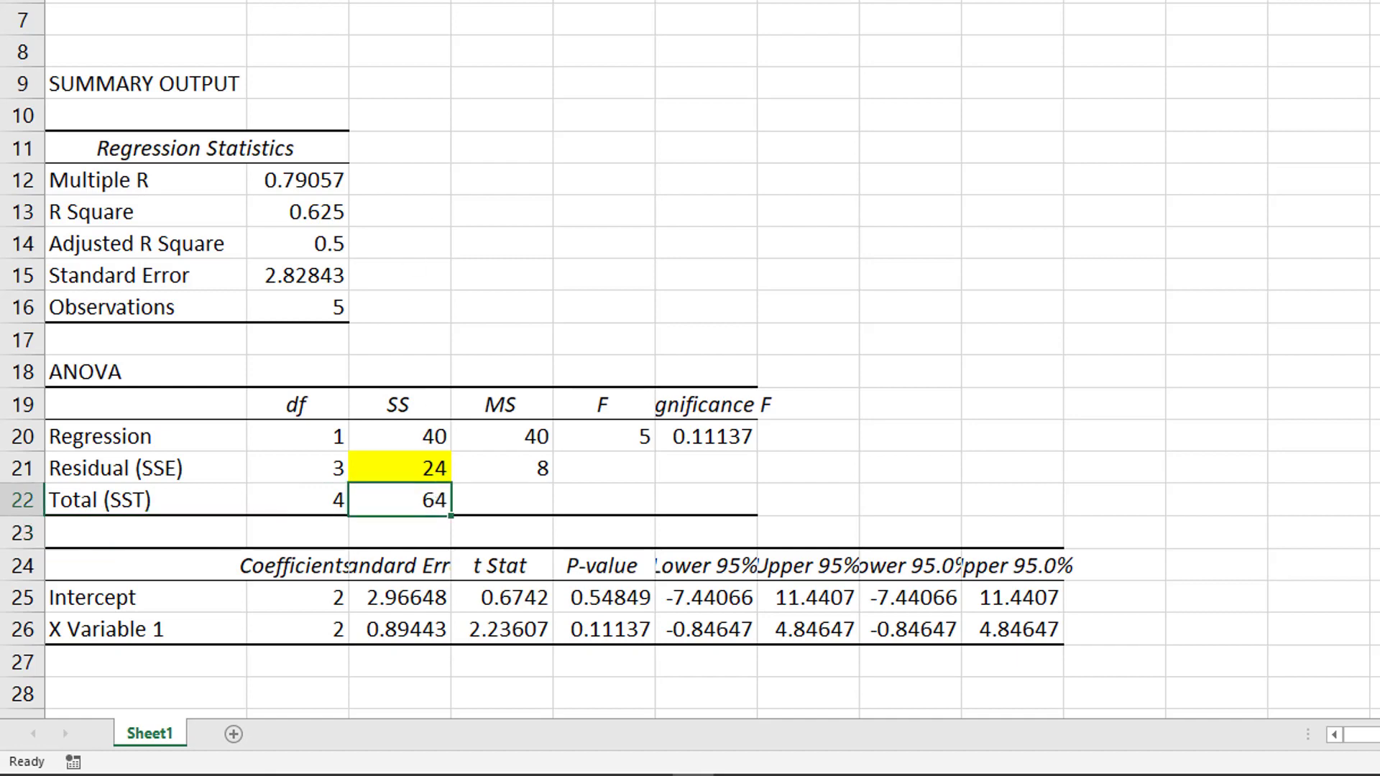
click(400, 499)
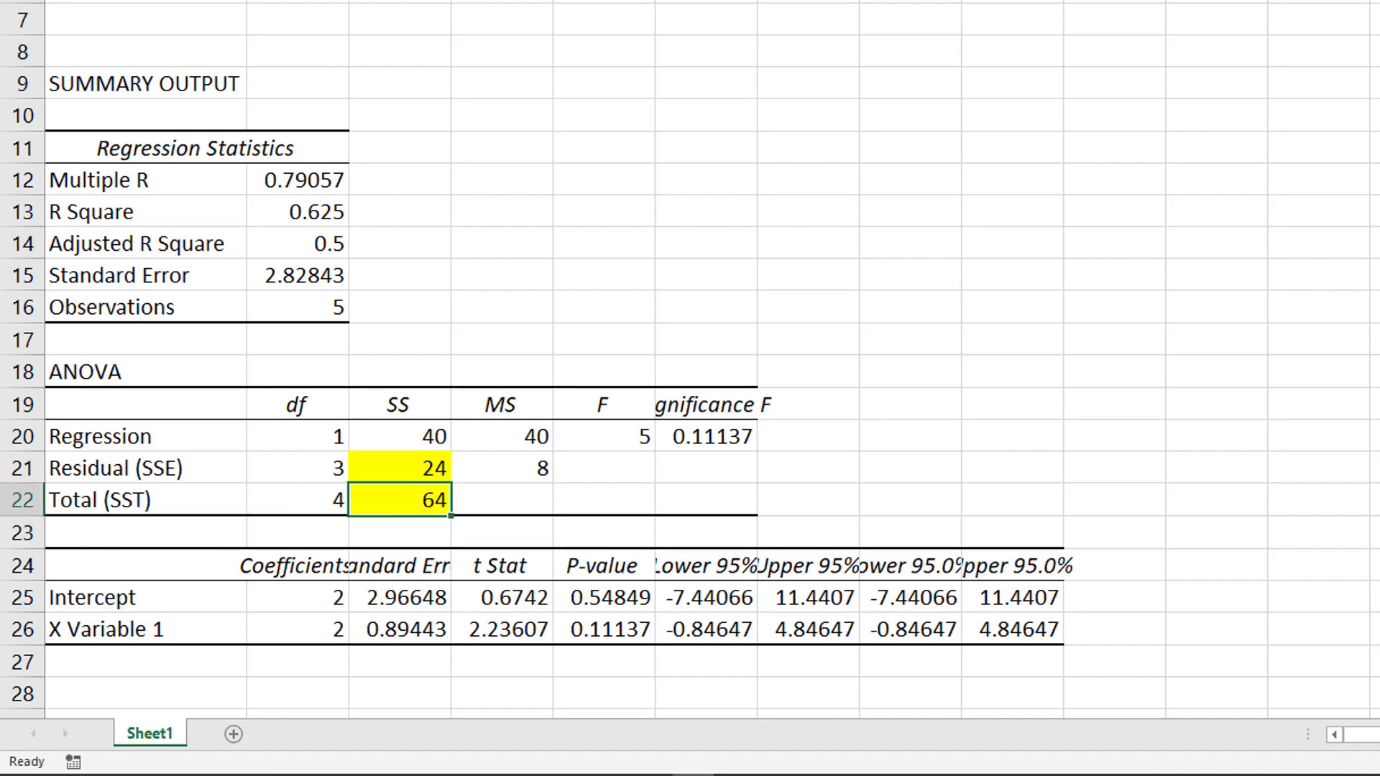
mouse_move(698, 440)
text( (SSR))
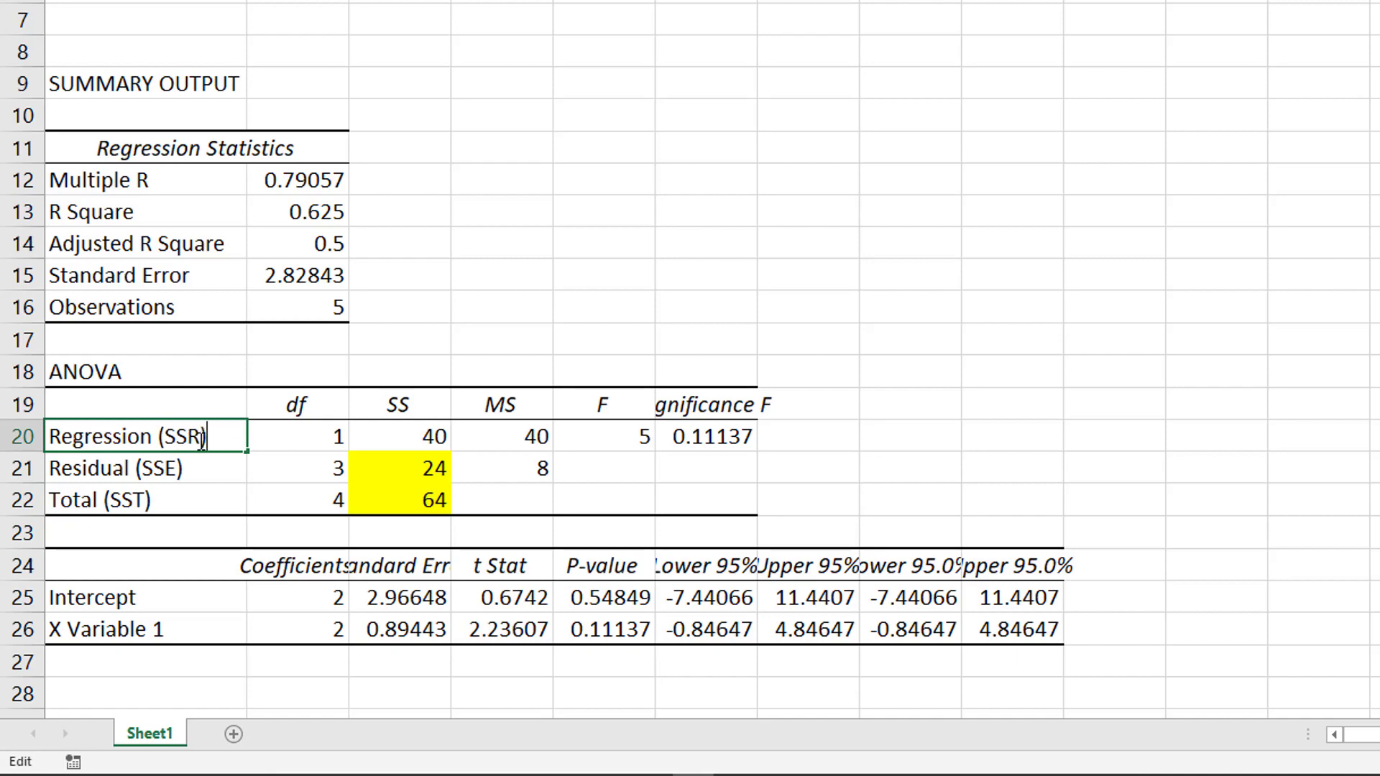
Fill the Regression SS value 40 with yellow
click(397, 436)
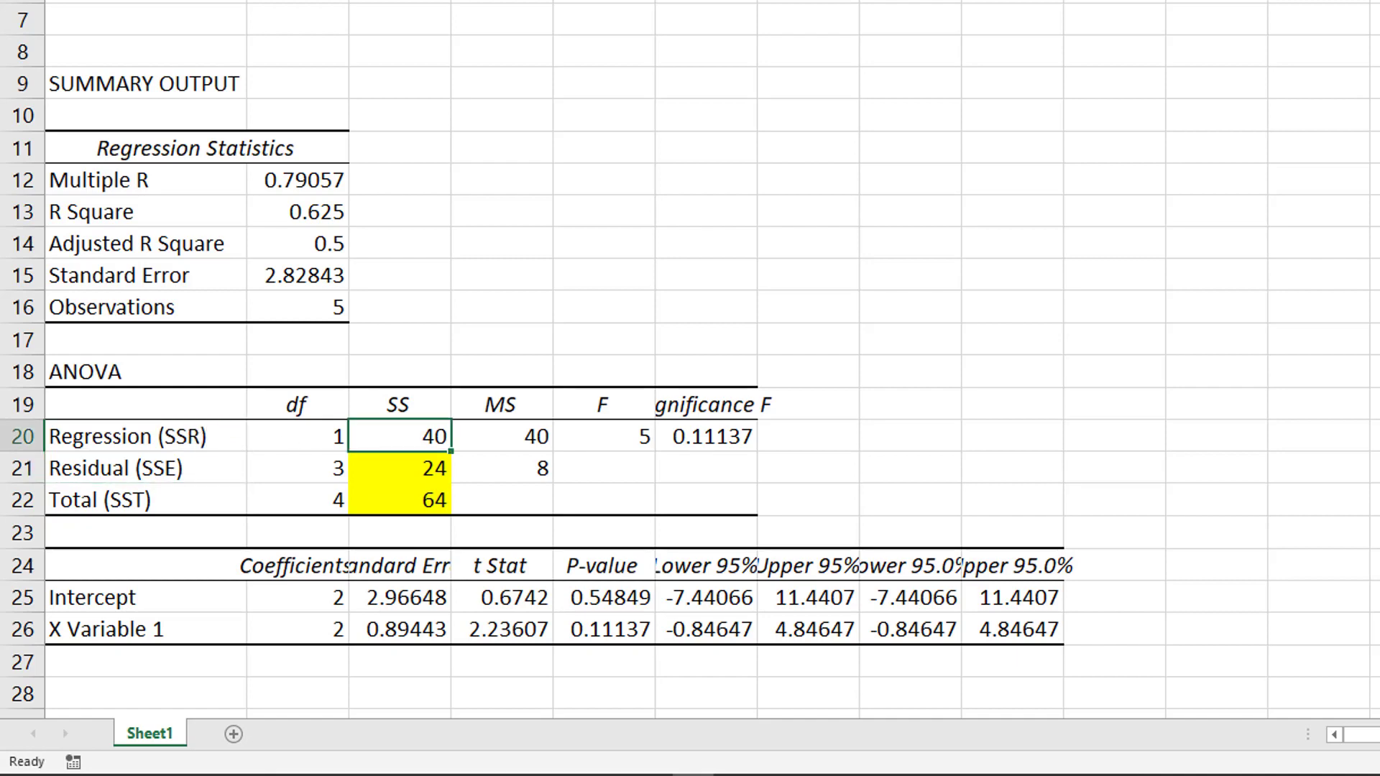
click(400, 435)
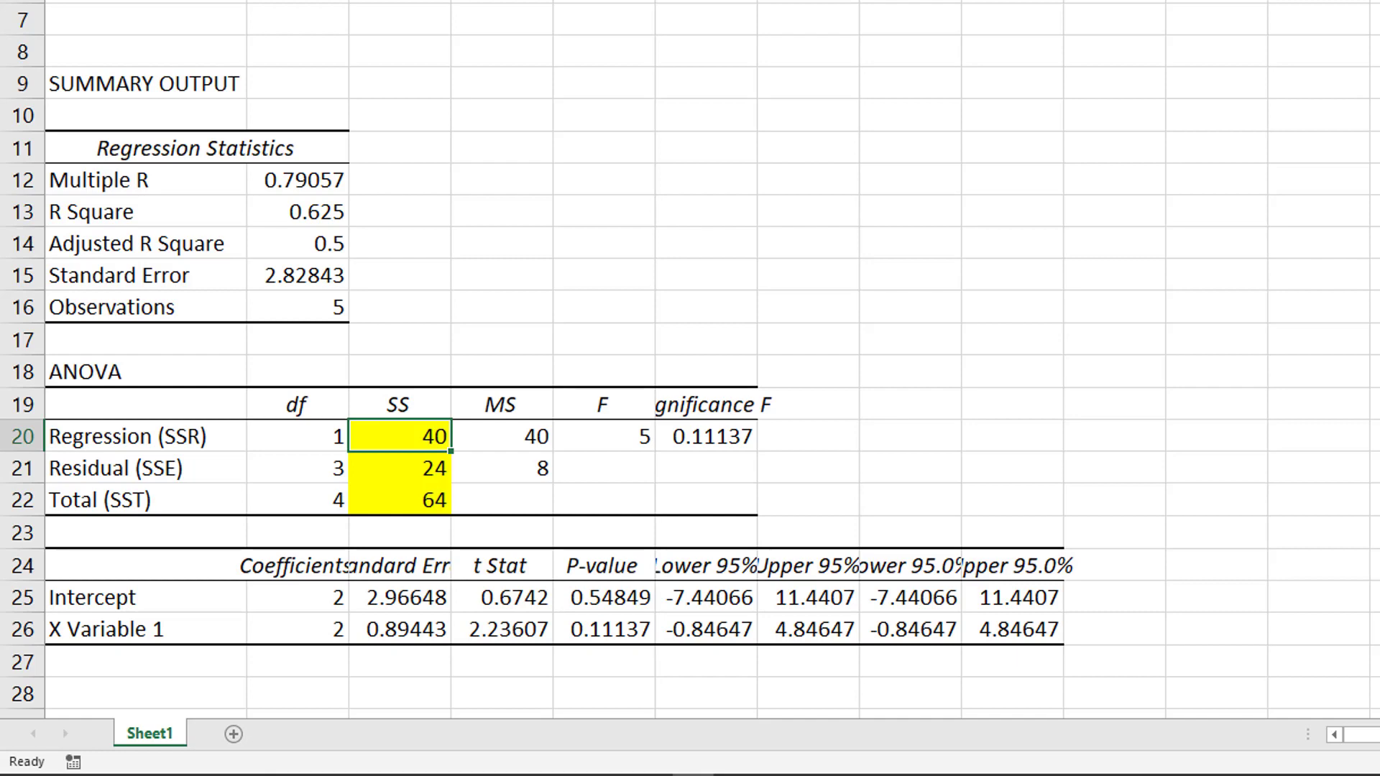
click(299, 211)
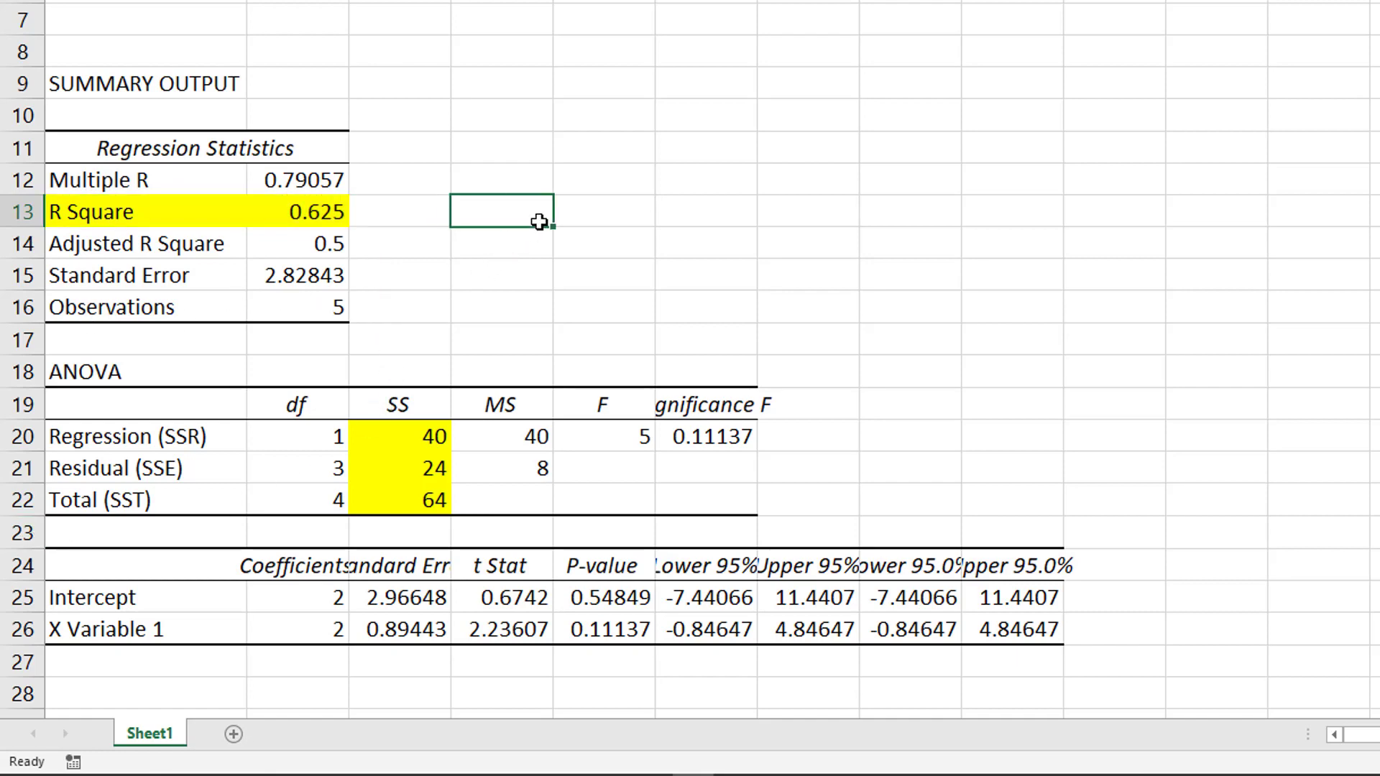
mouse_move(524, 230)
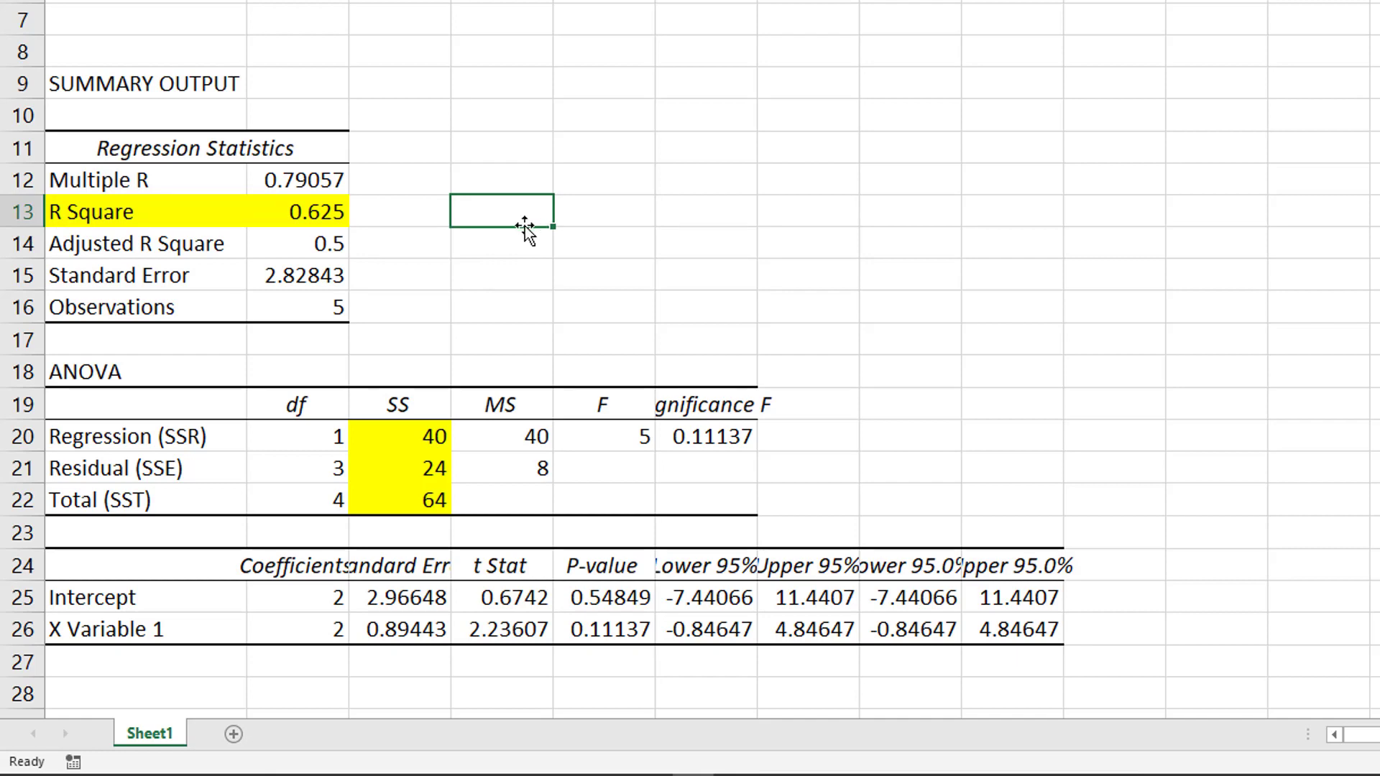
mouse_move(160, 280)
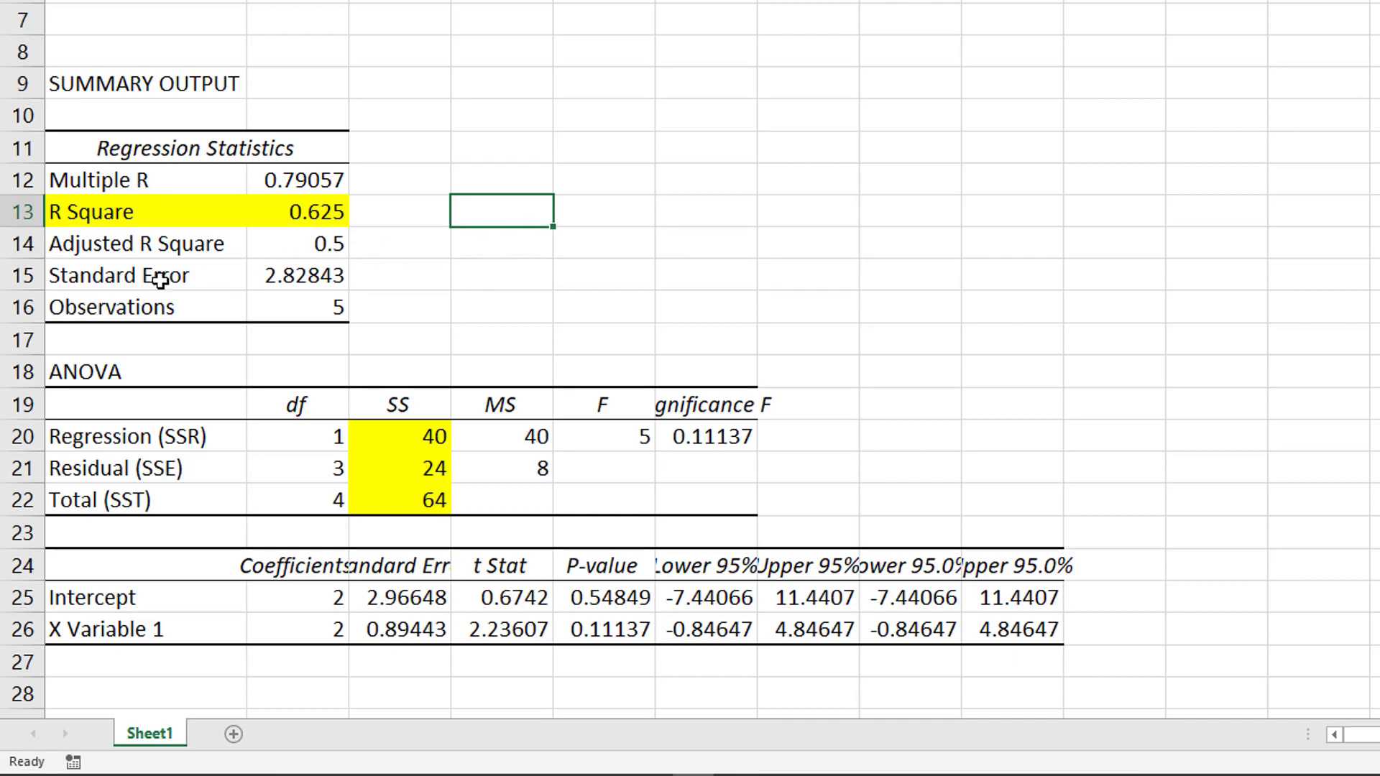
mouse_move(161, 279)
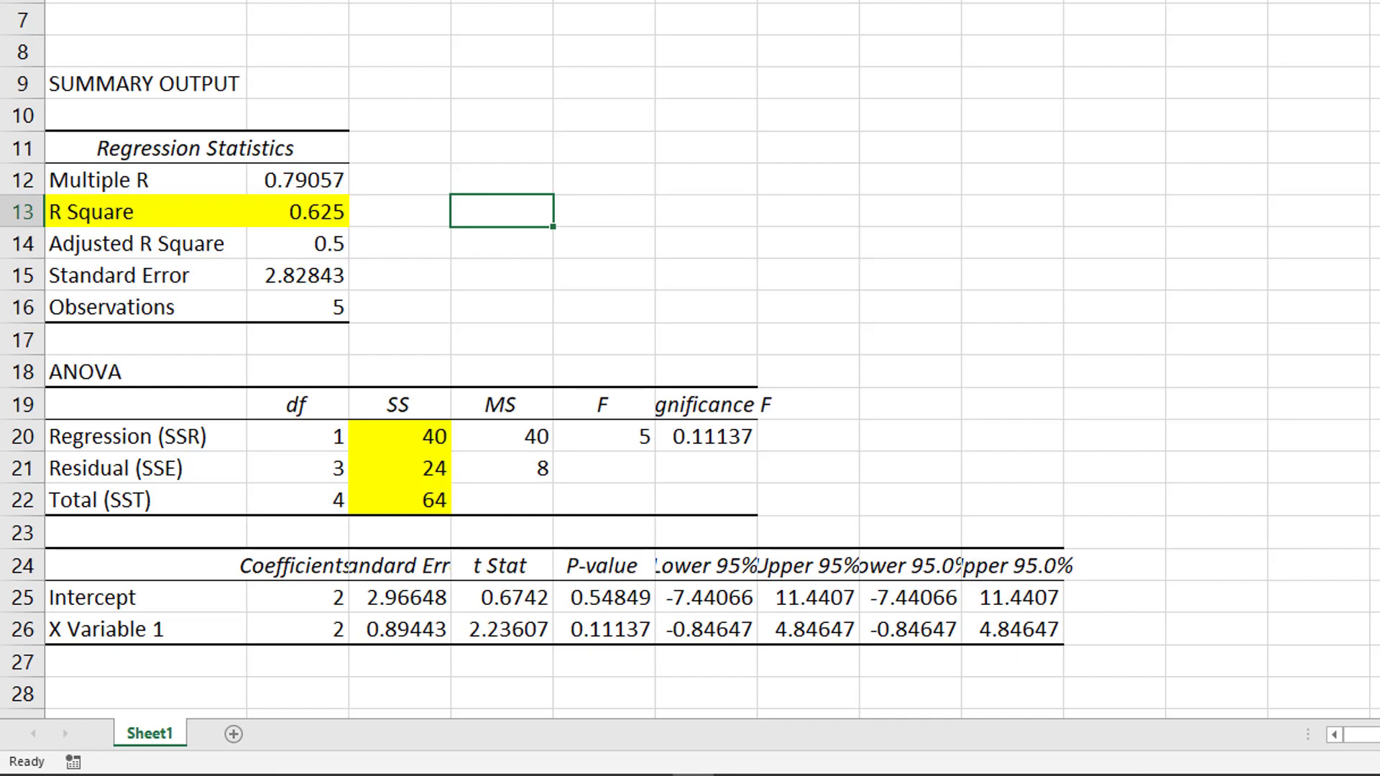
Apply yellow fill to the R Square row (0.625)
click(303, 212)
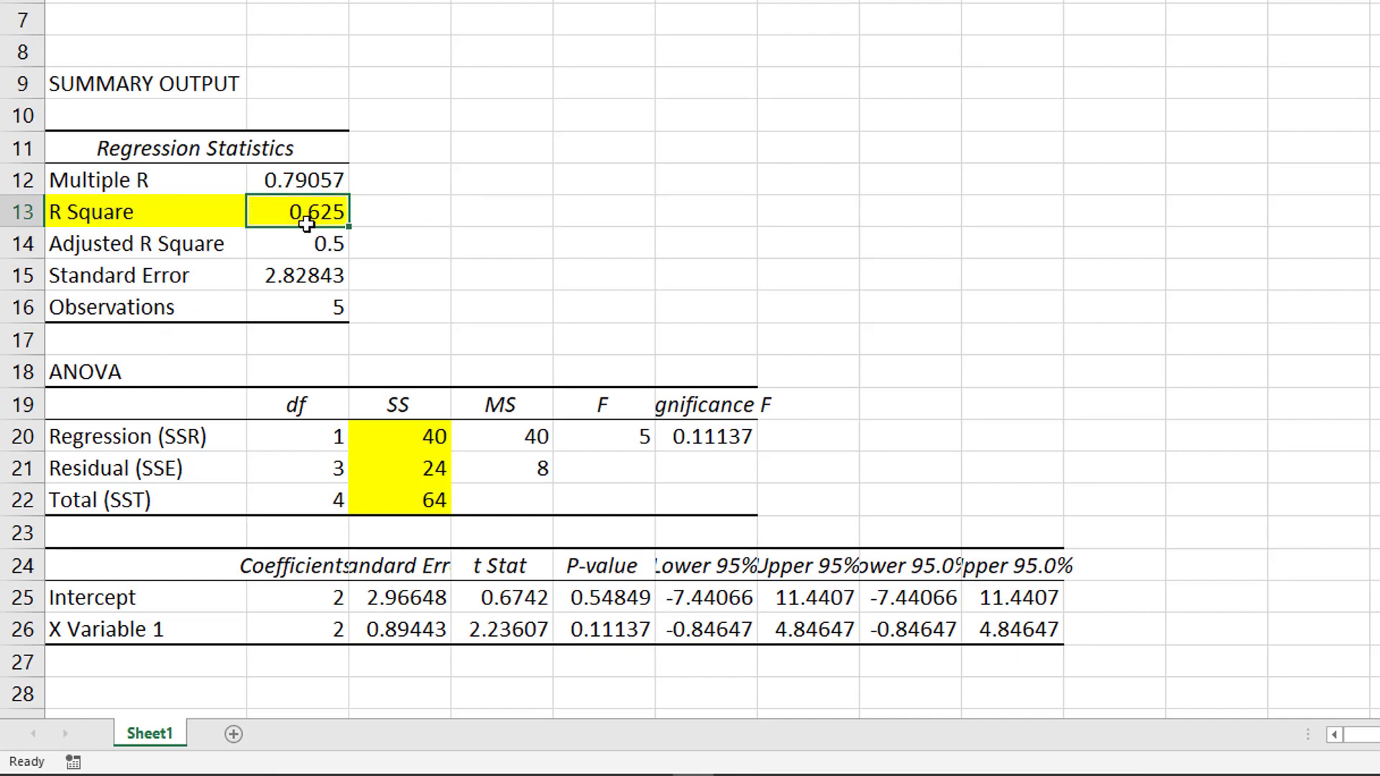
mouse_move(317, 307)
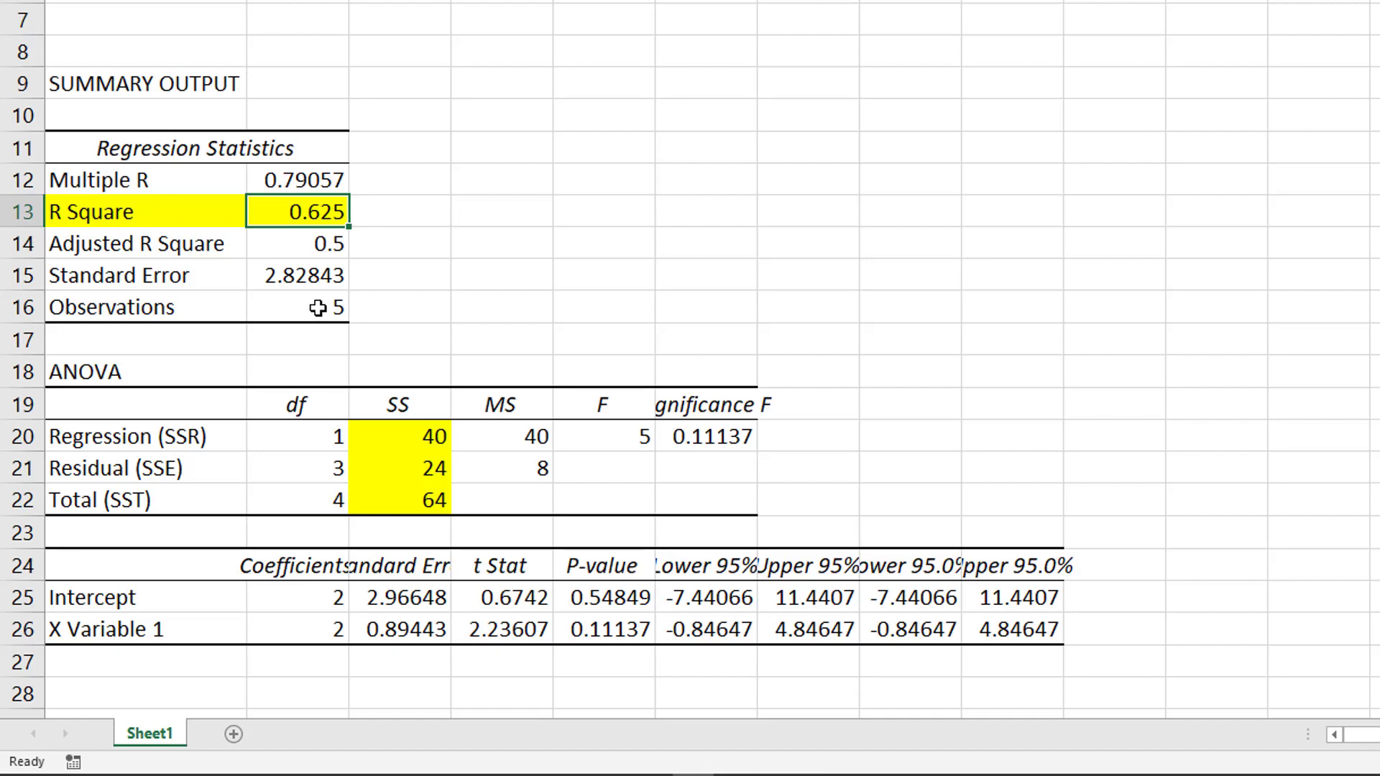
mouse_move(431, 418)
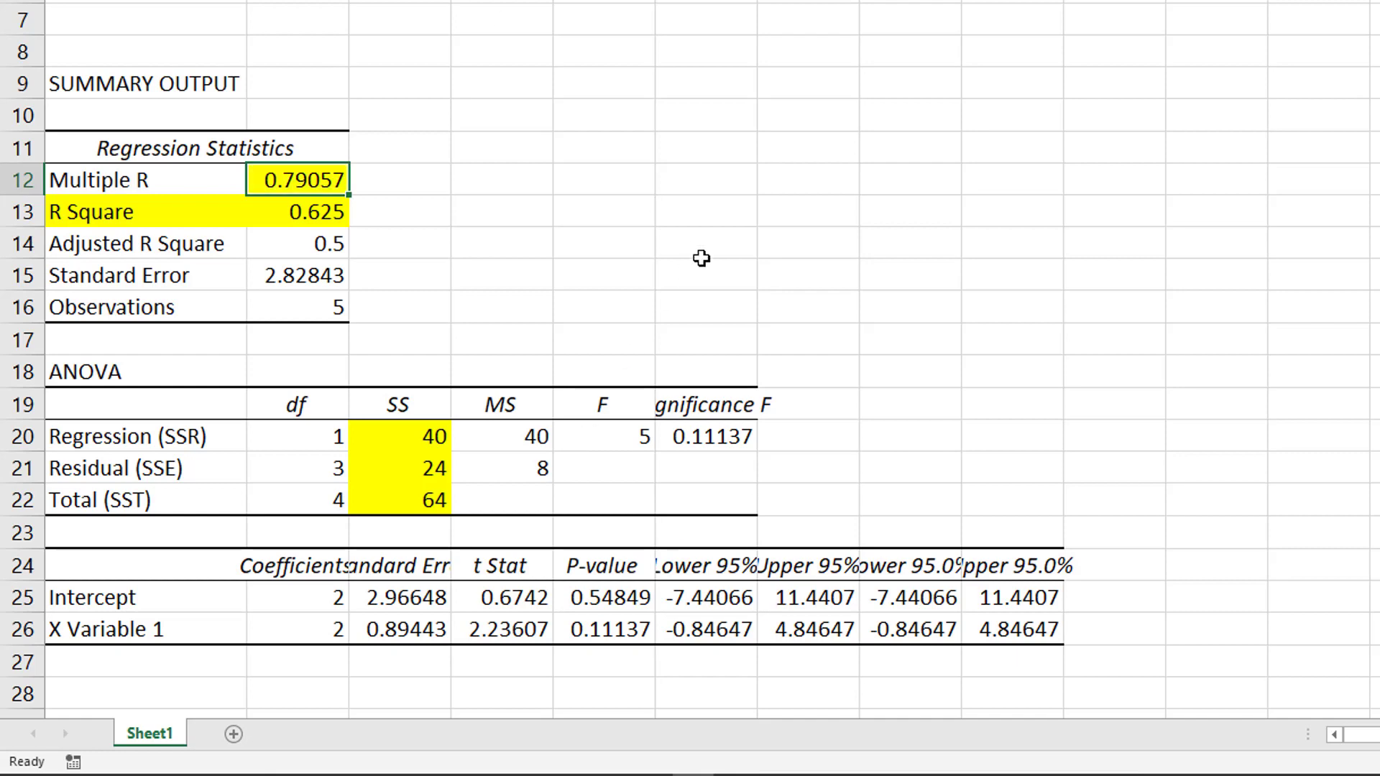
mouse_move(803, 648)
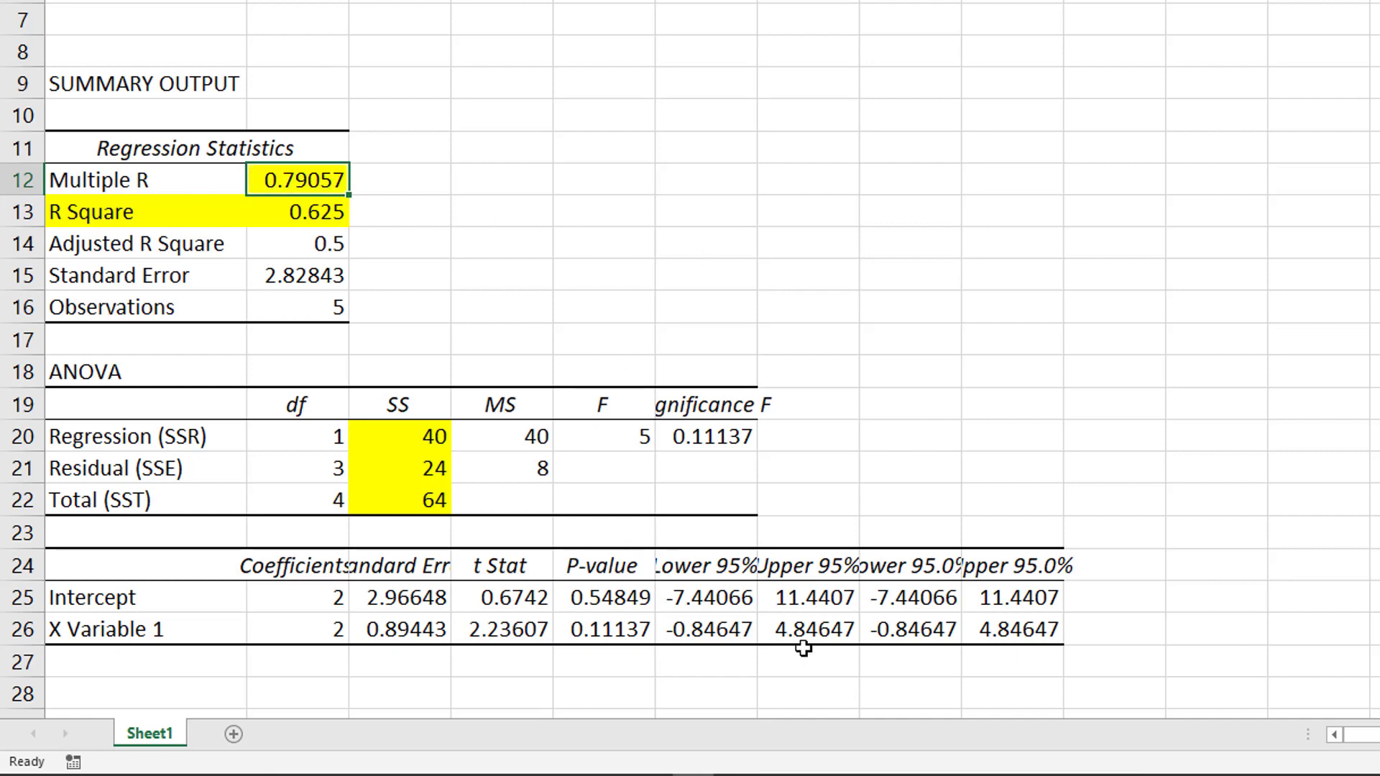